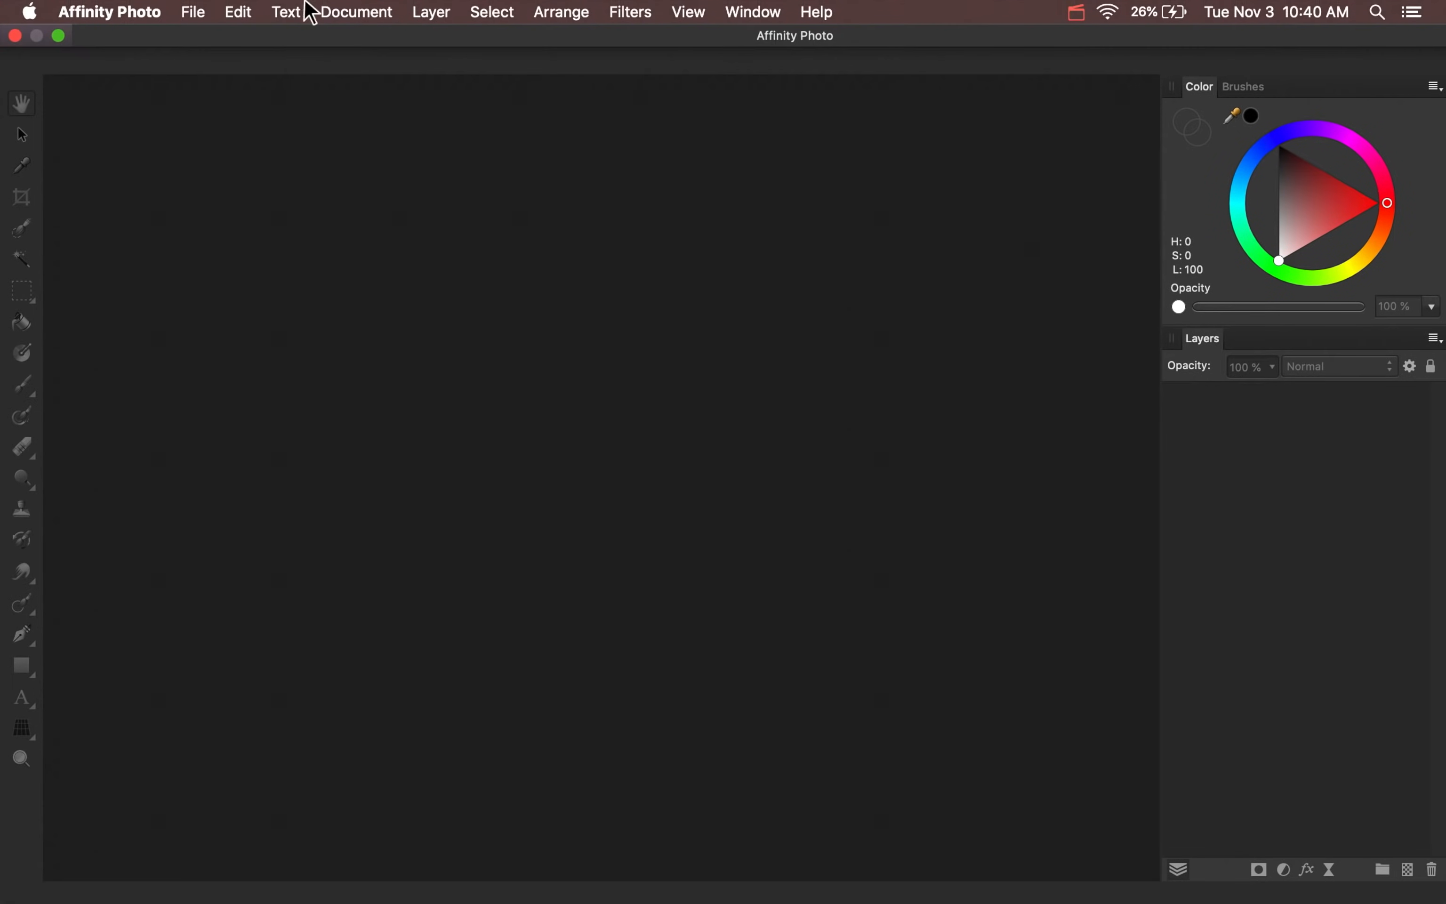
- Begin a new HDR merge and select all six bracketed JPGs (1.jpg–6.jpg) in Exercise Files
{"action": "left_click", "coordinate": [194, 12]}
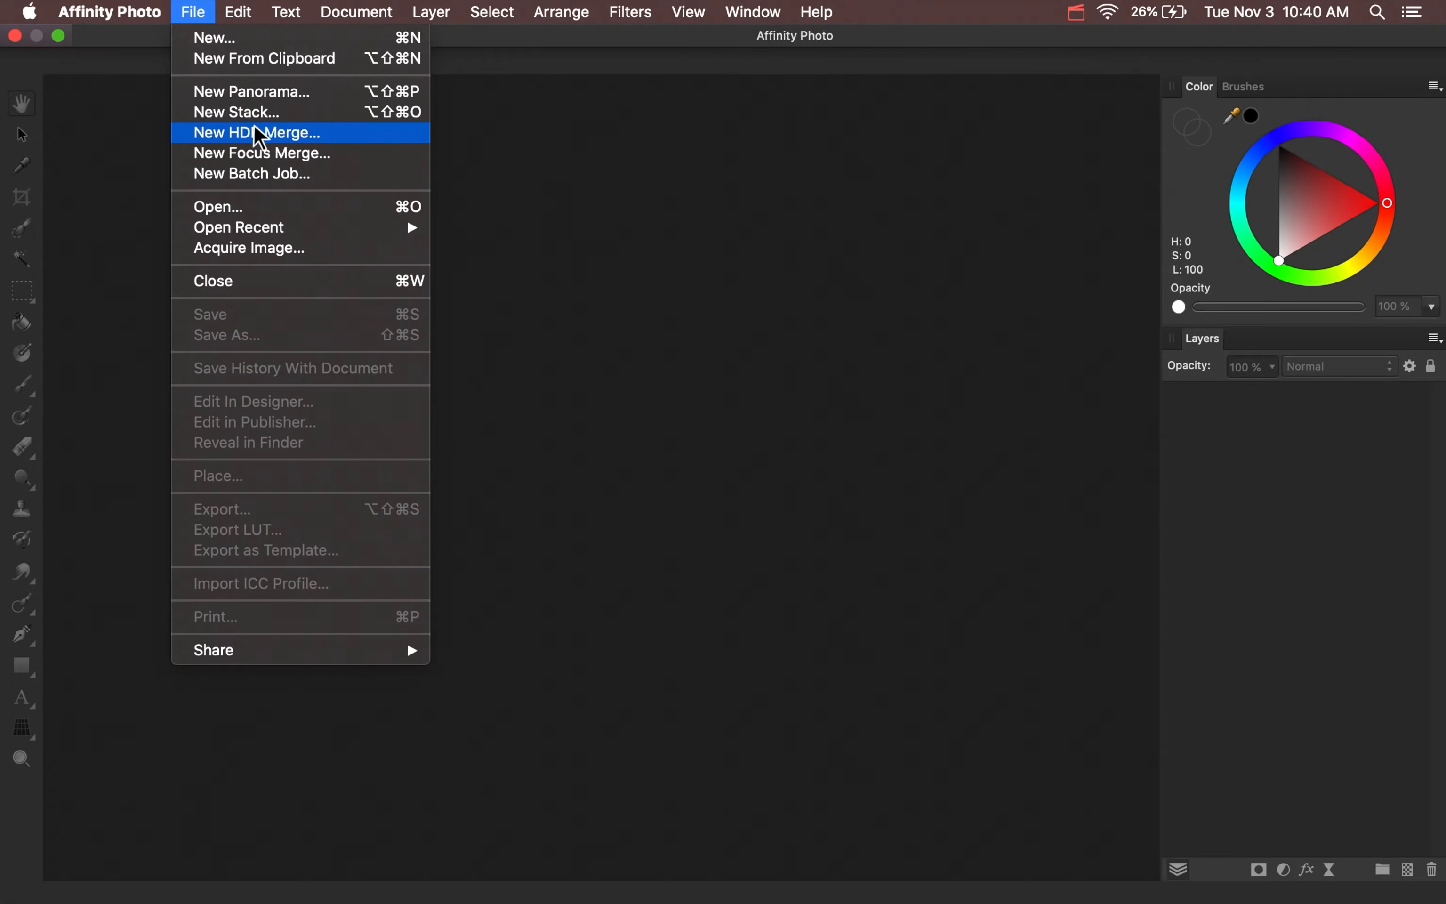
{"action": "mouse_move", "coordinate": [295, 145]}
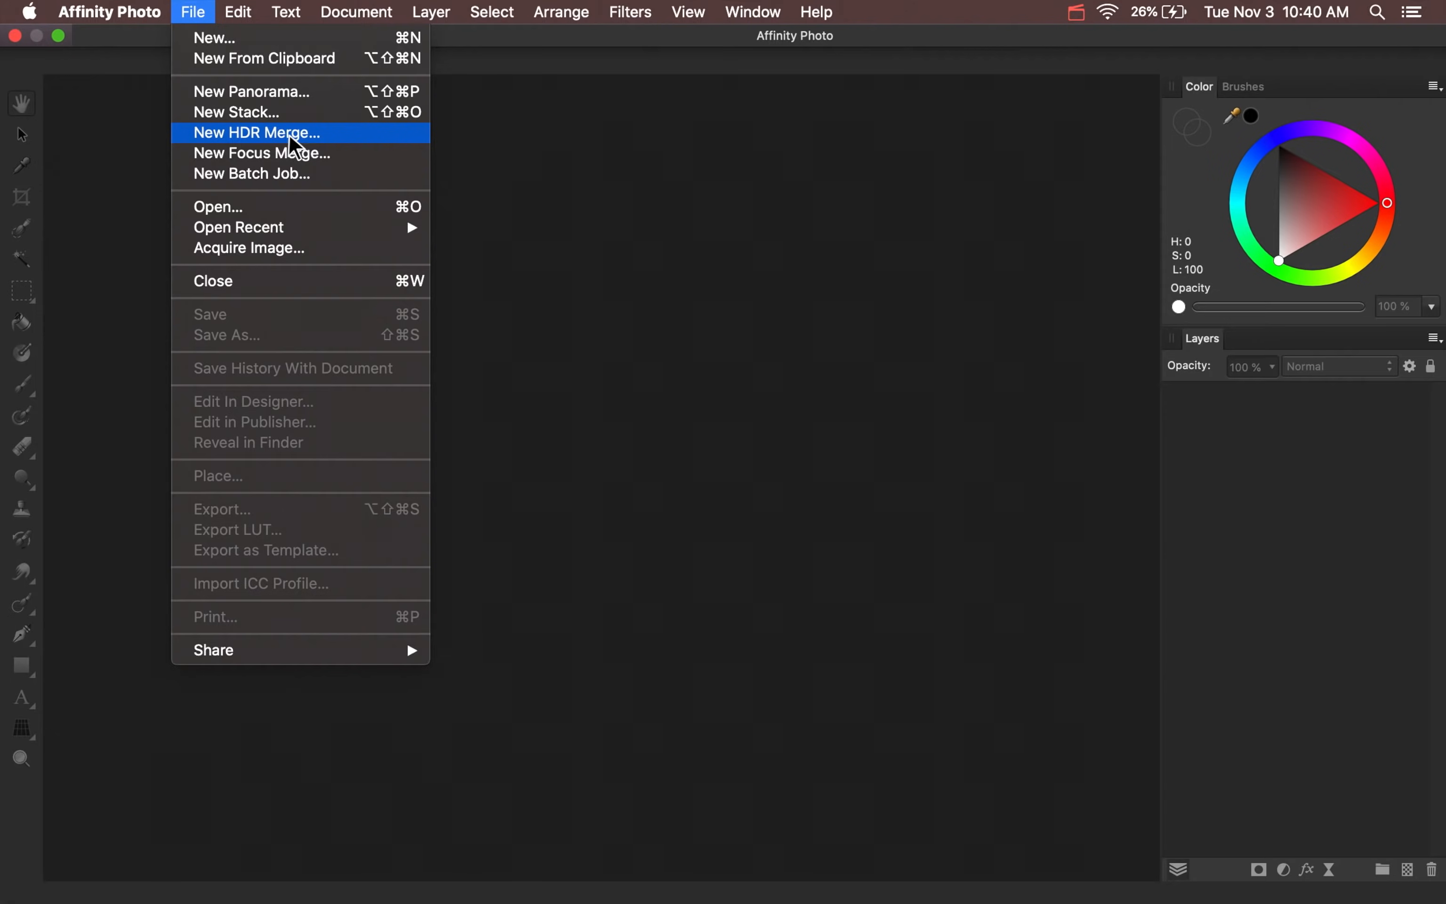
{"action": "left_click", "coordinate": [257, 132]}
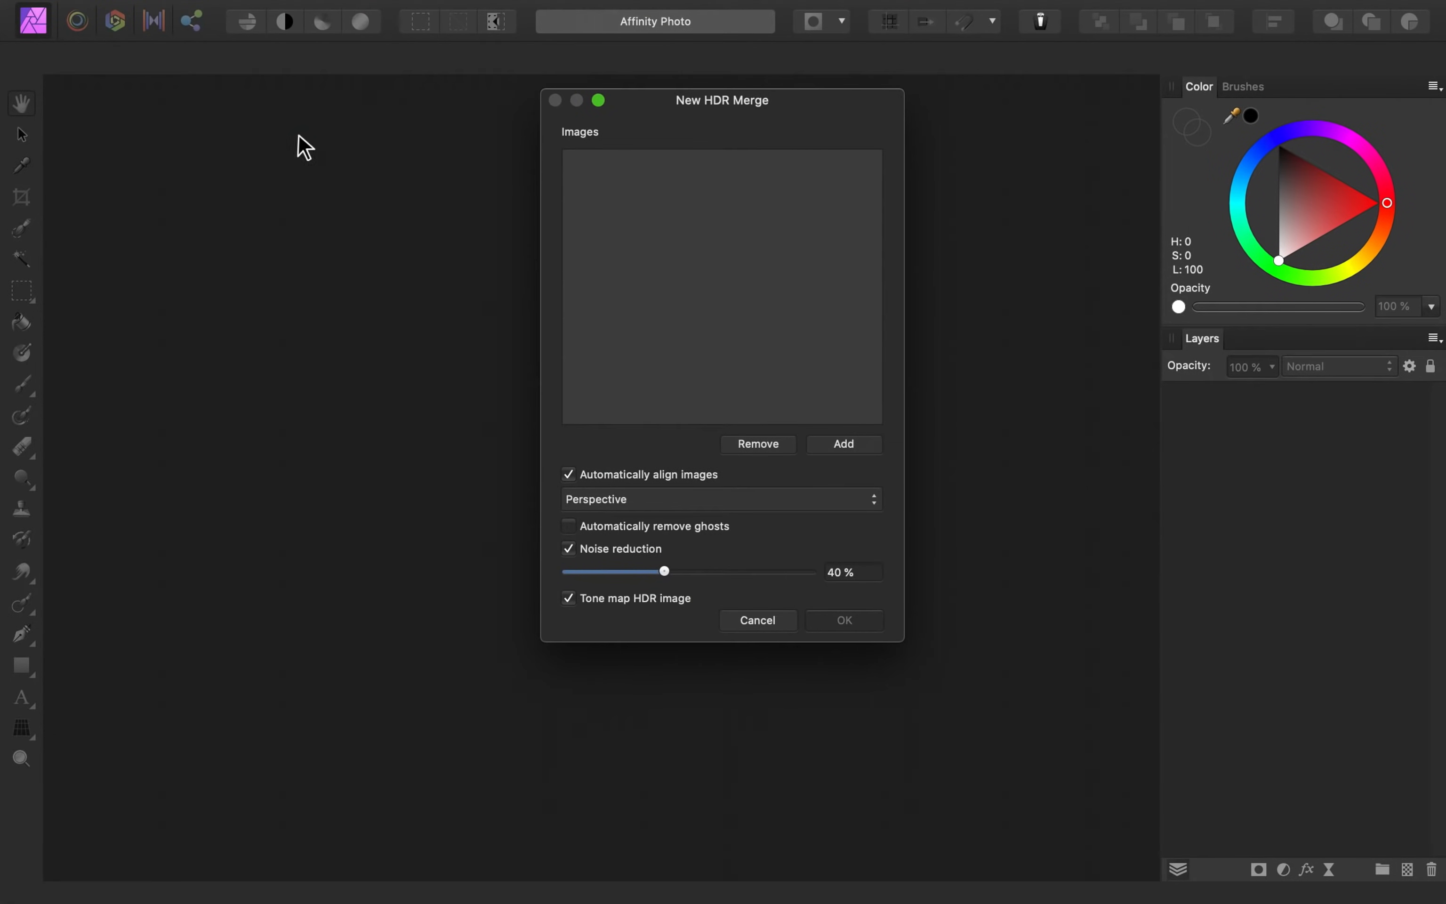
{"action": "mouse_move", "coordinate": [842, 449]}
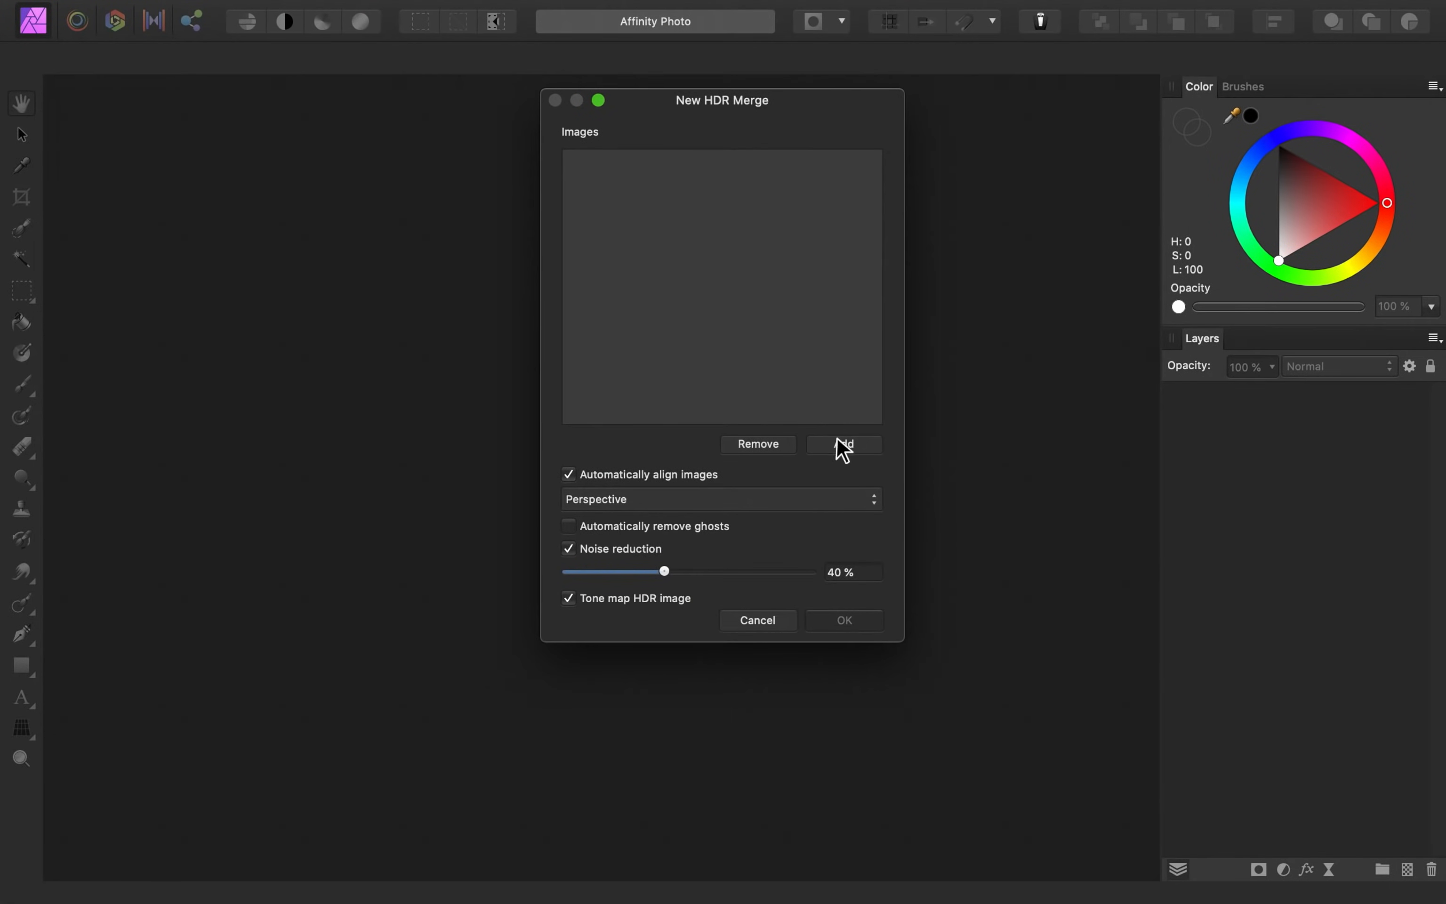
{"action": "left_click", "coordinate": [841, 443]}
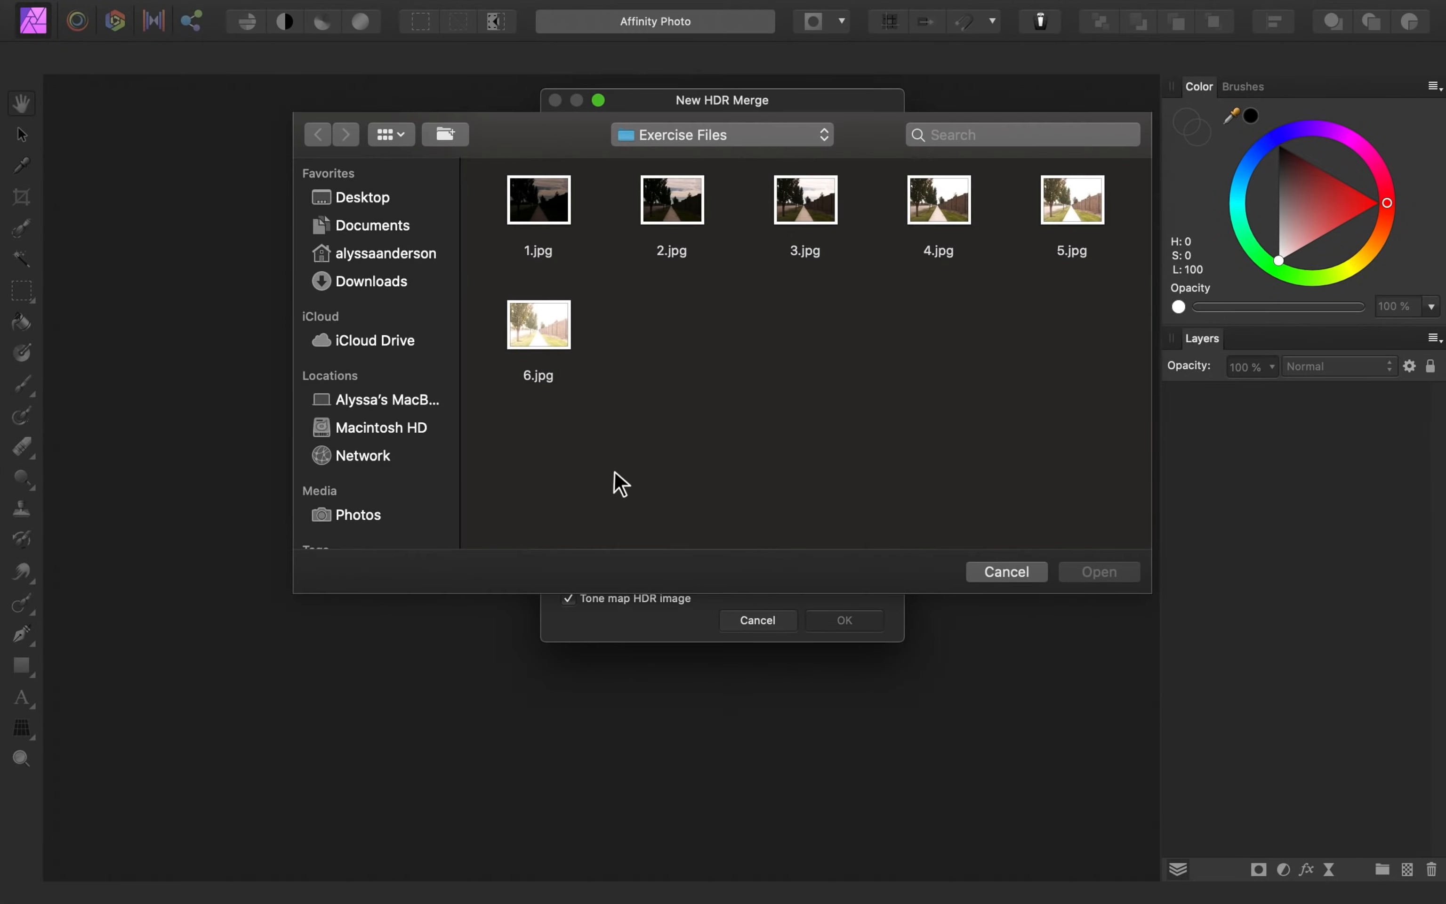
{"action": "key", "text": "cmd+a"}
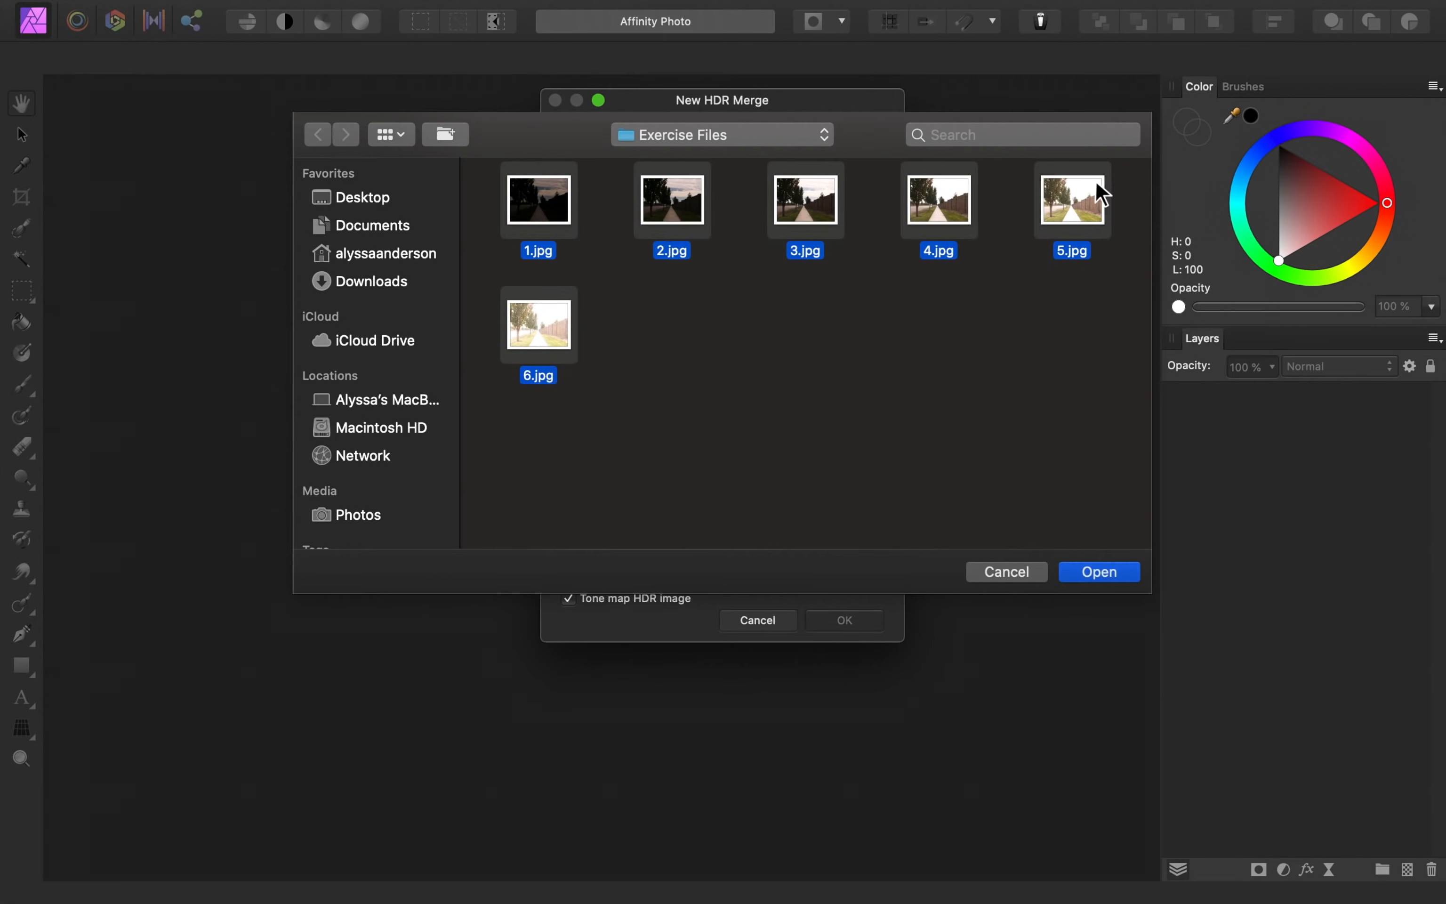
- Add the photos, enable automatic ghost removal and run the merge into a 32-bit HDR image
{"action": "left_click", "coordinate": [1097, 571]}
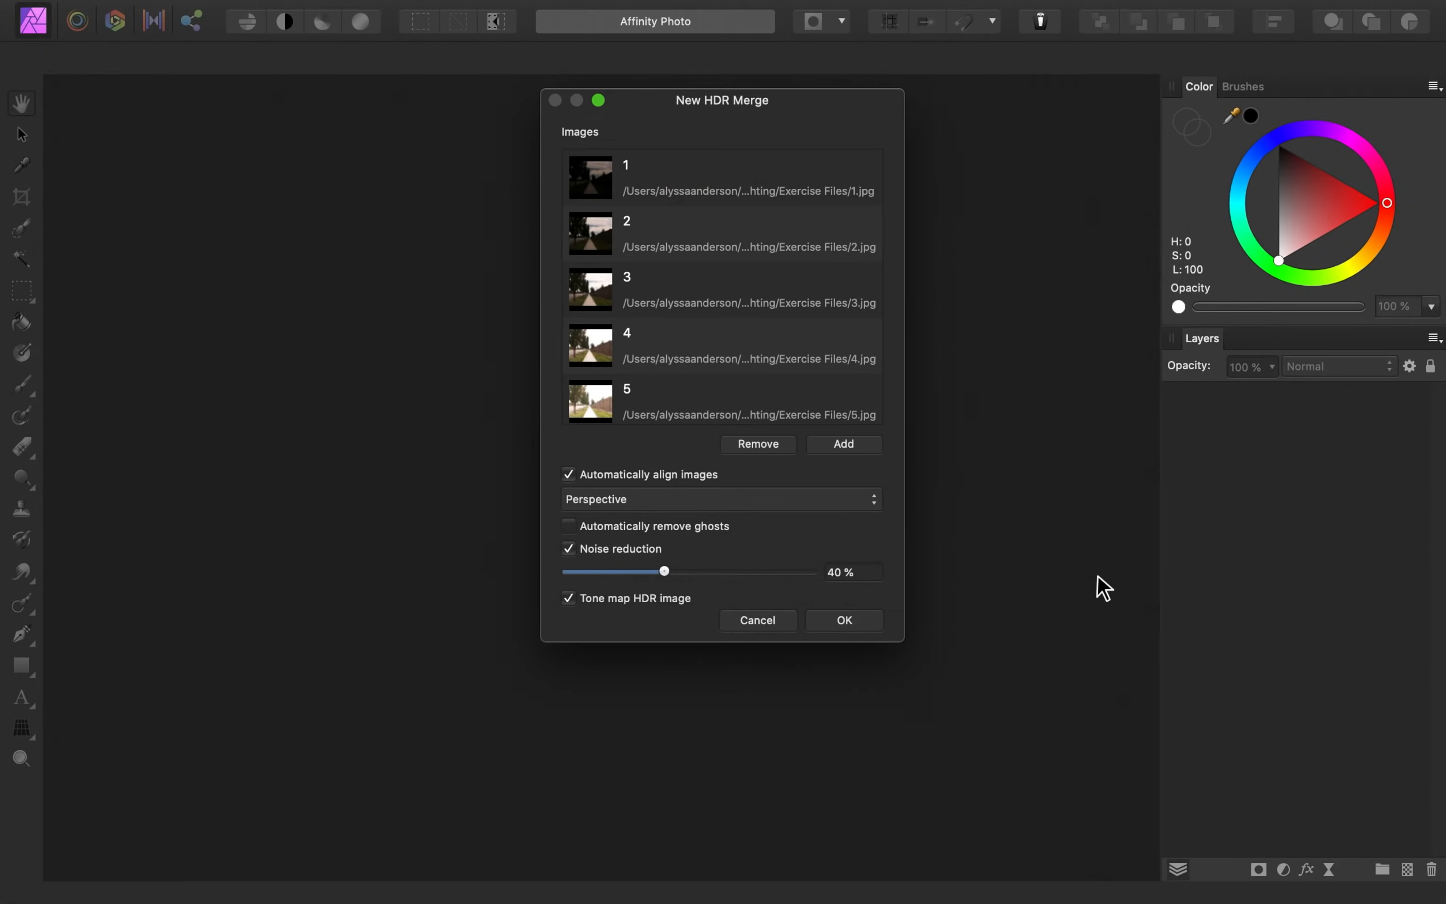
{"action": "mouse_move", "coordinate": [684, 490]}
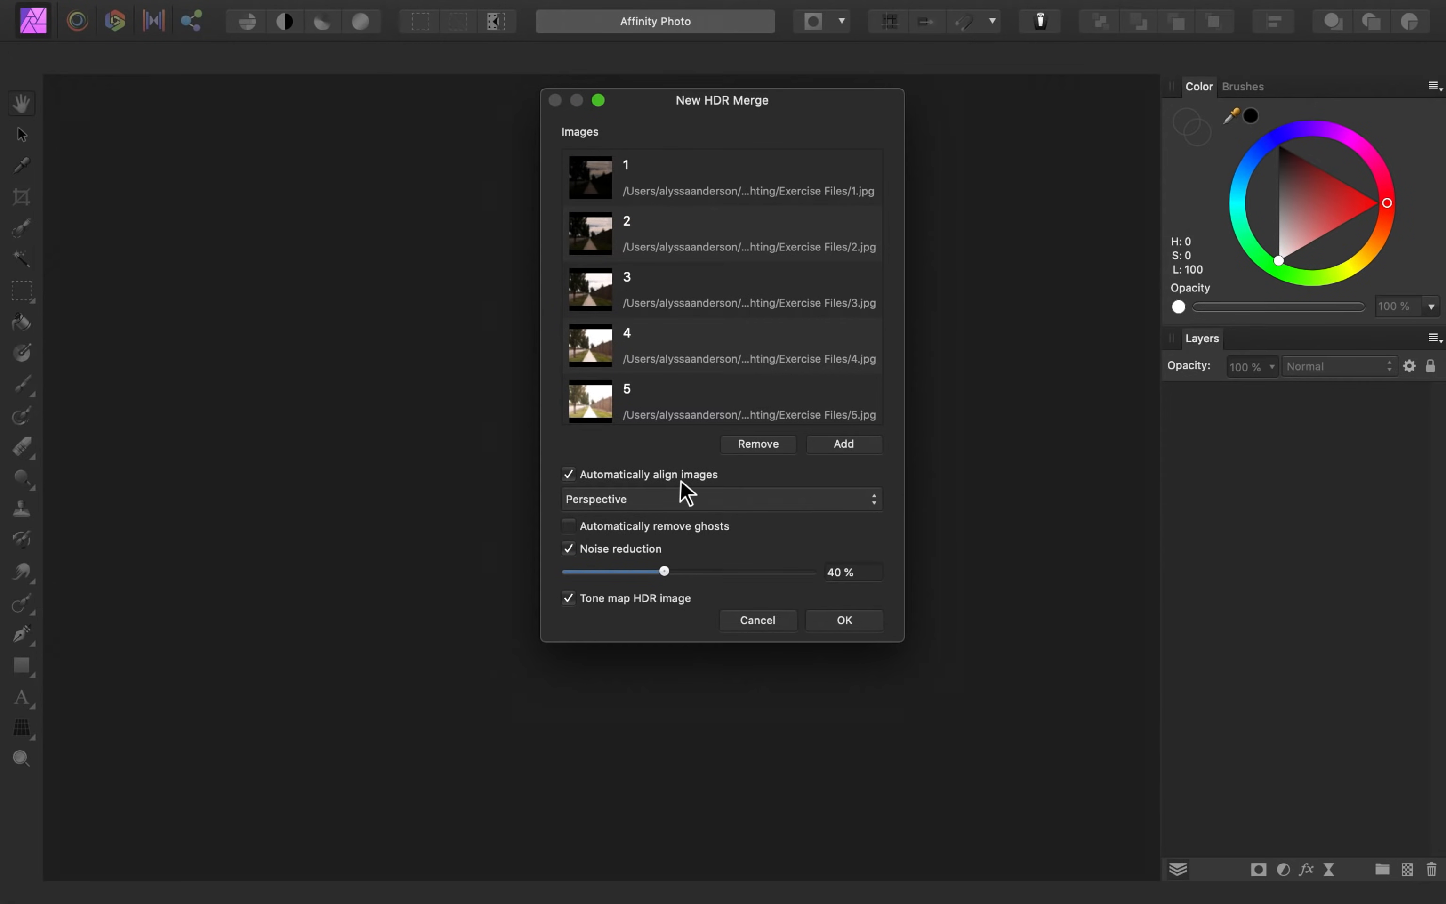
{"action": "mouse_move", "coordinate": [617, 489]}
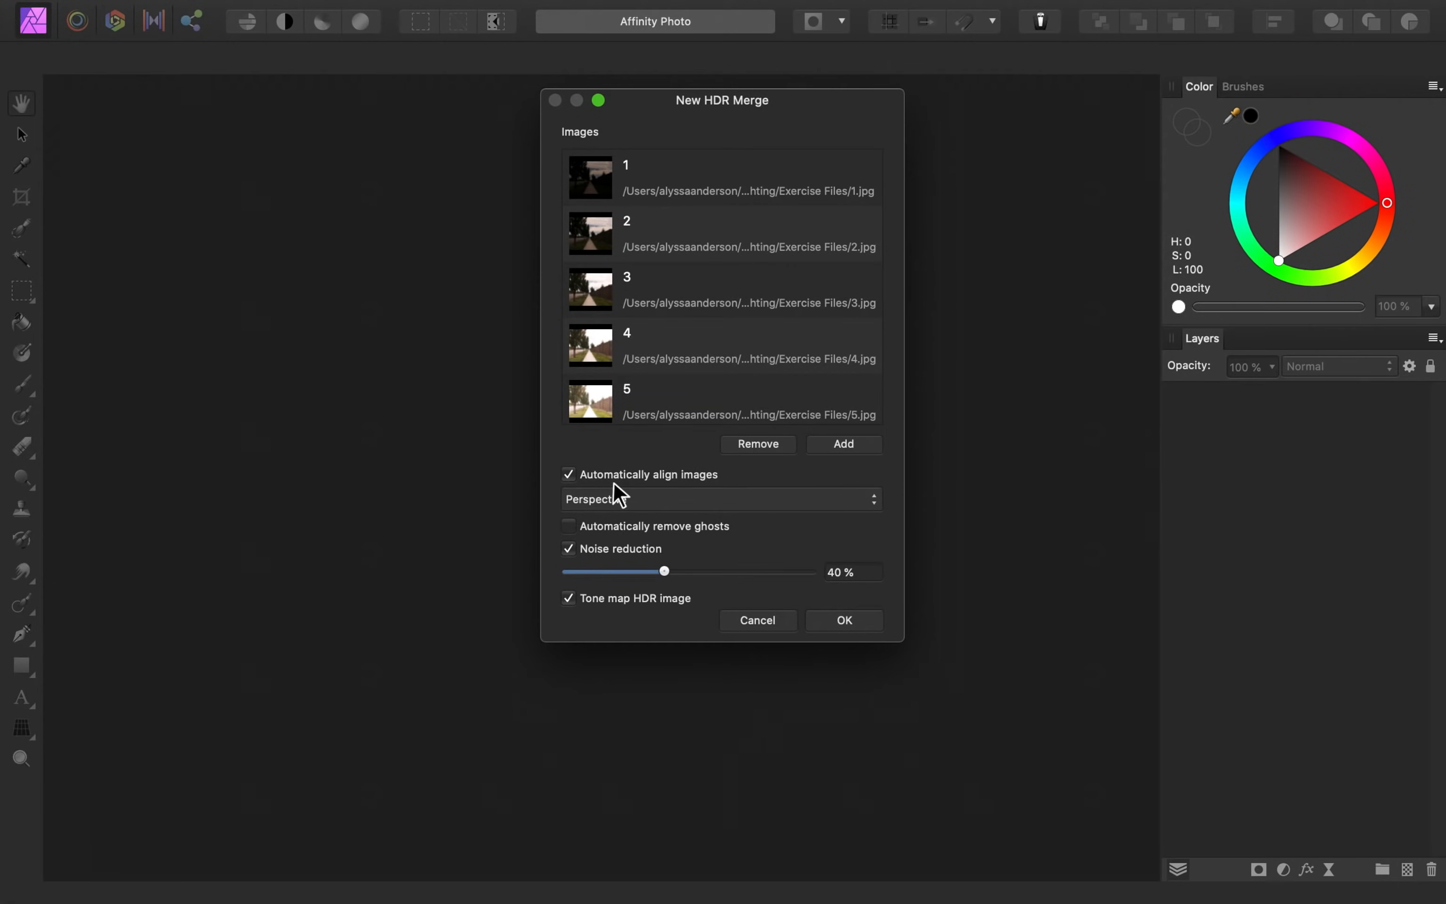
{"action": "mouse_move", "coordinate": [705, 495]}
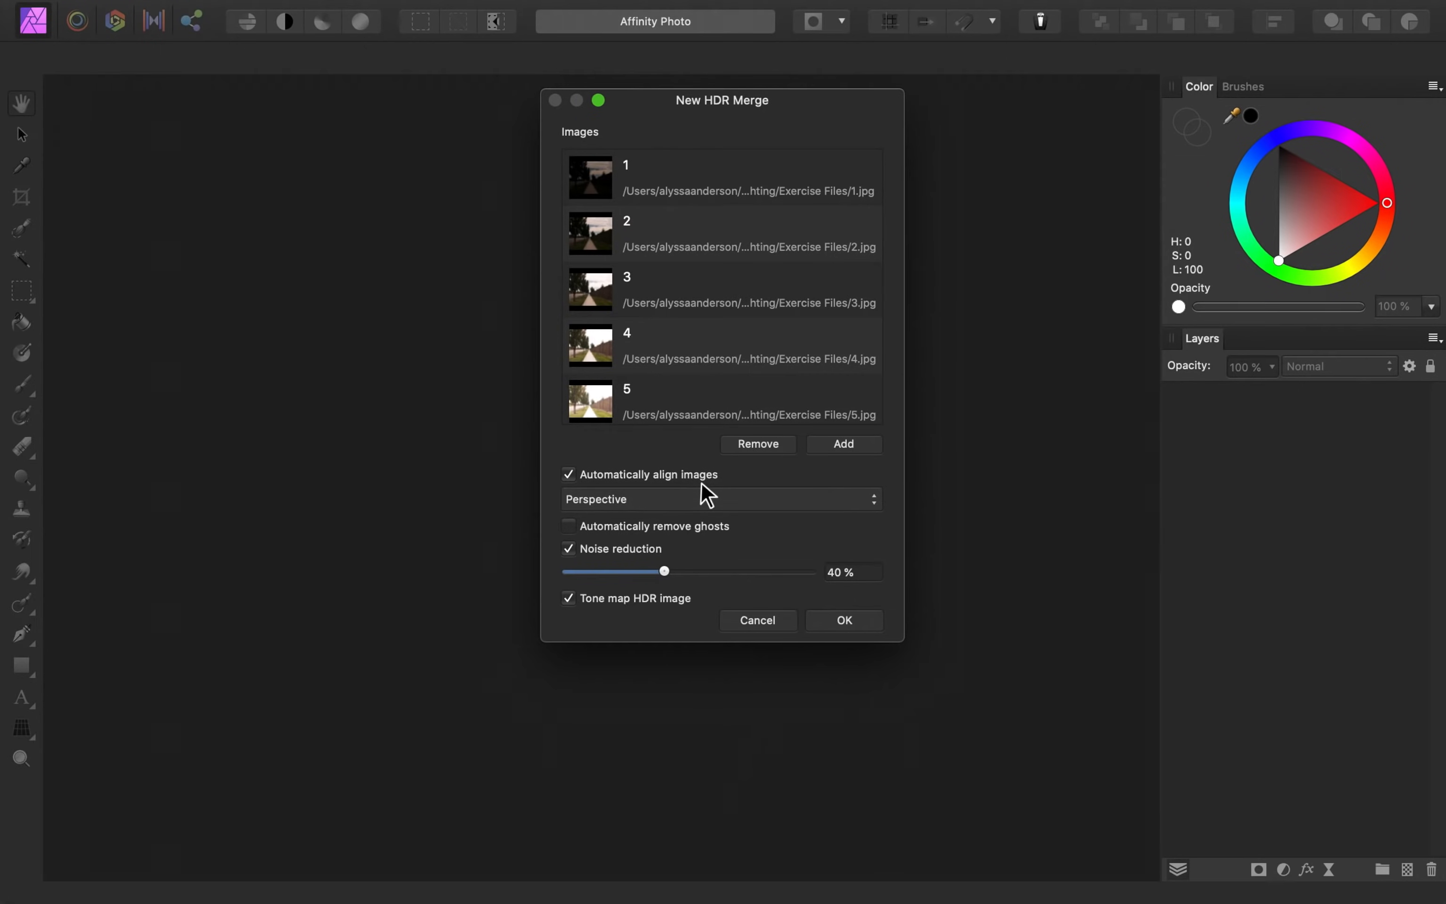
{"action": "mouse_move", "coordinate": [694, 544]}
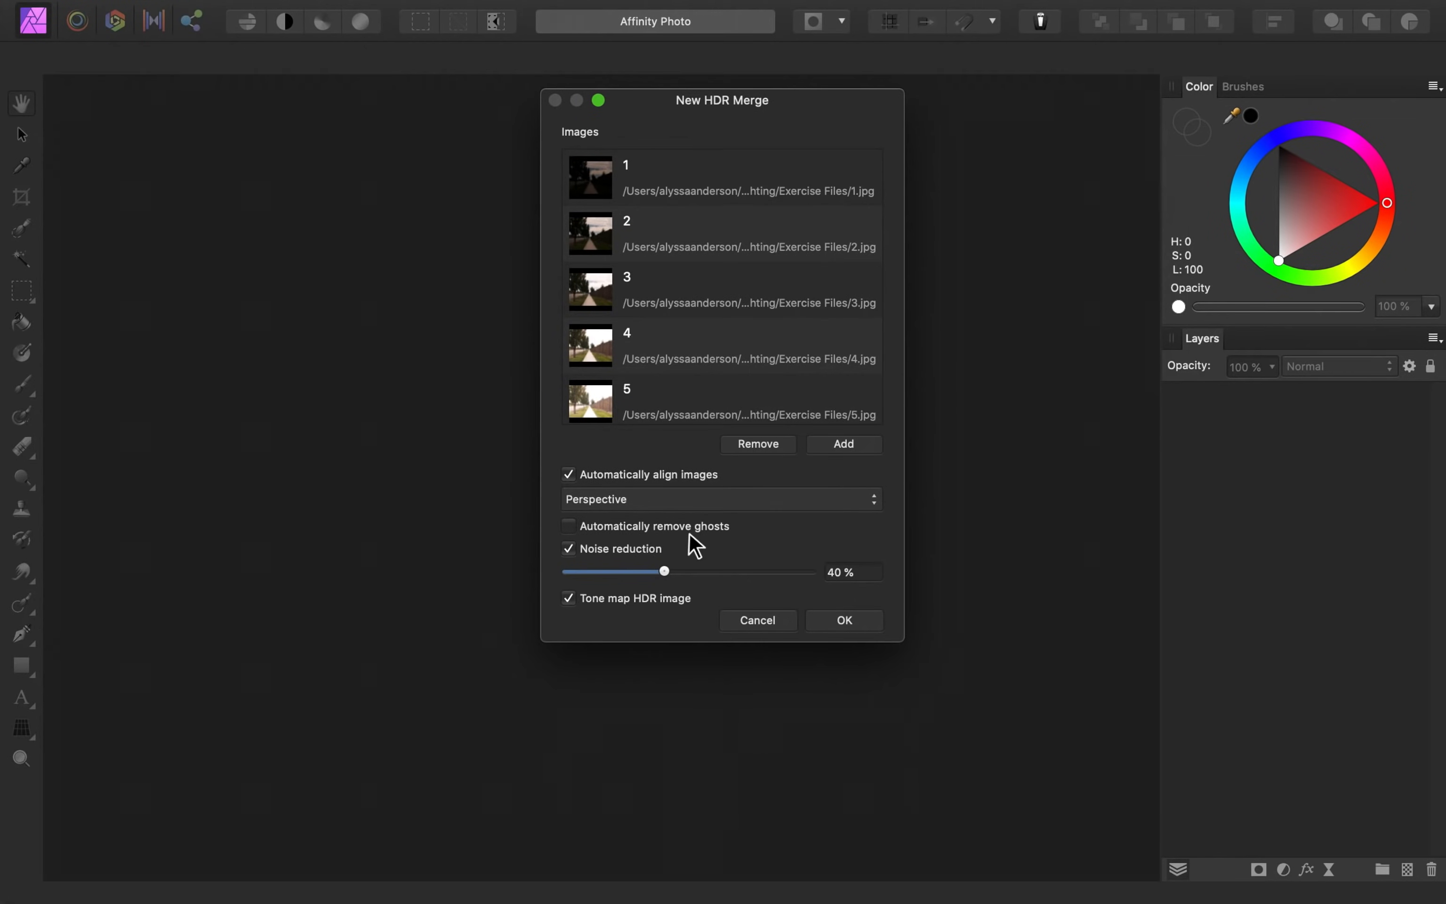
{"action": "left_click", "coordinate": [568, 549]}
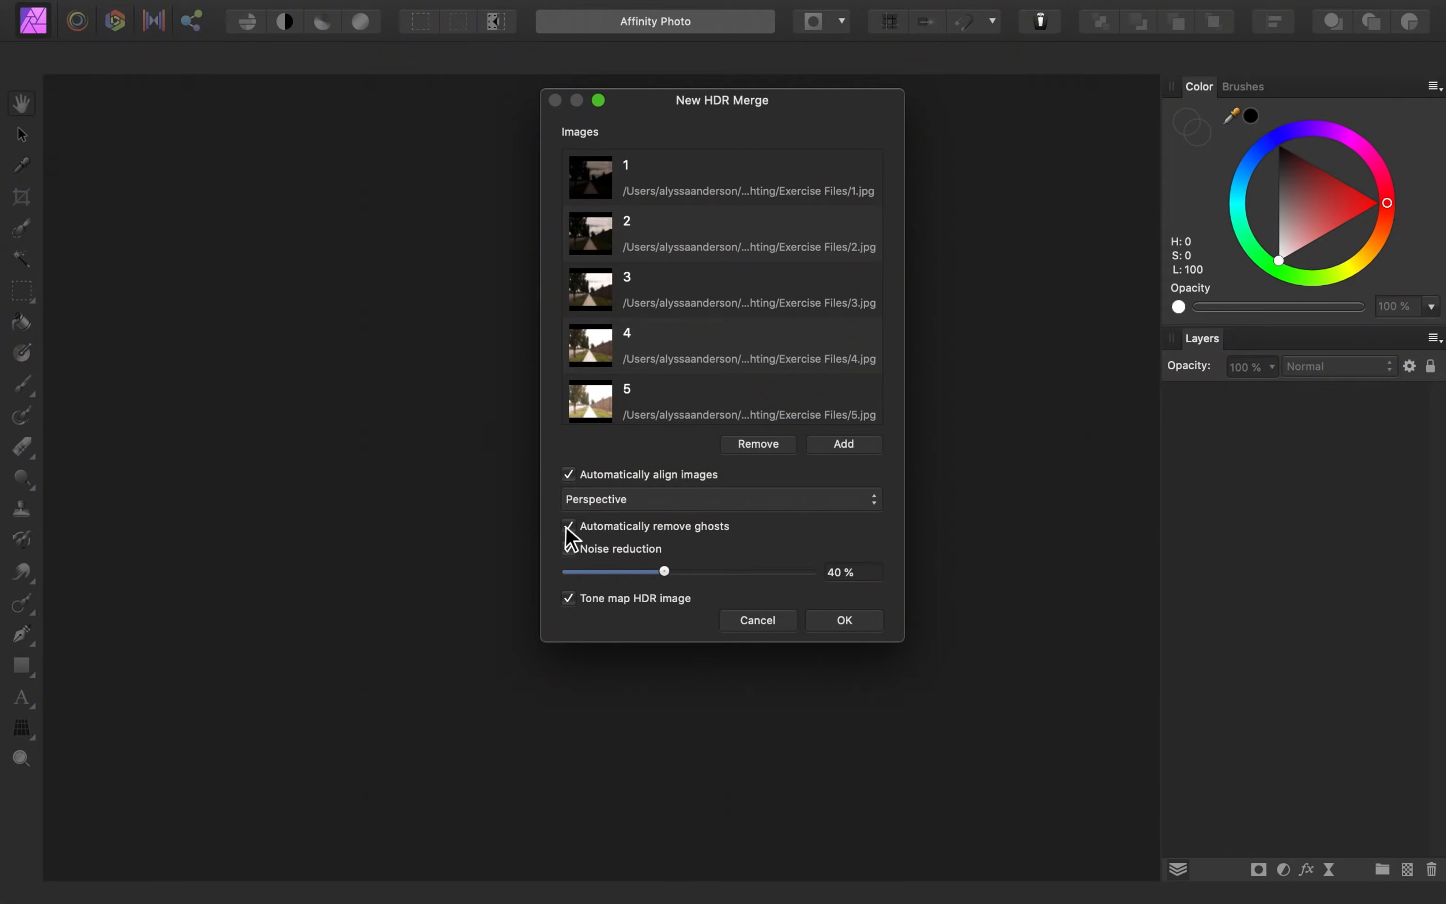
{"action": "left_click", "coordinate": [843, 619]}
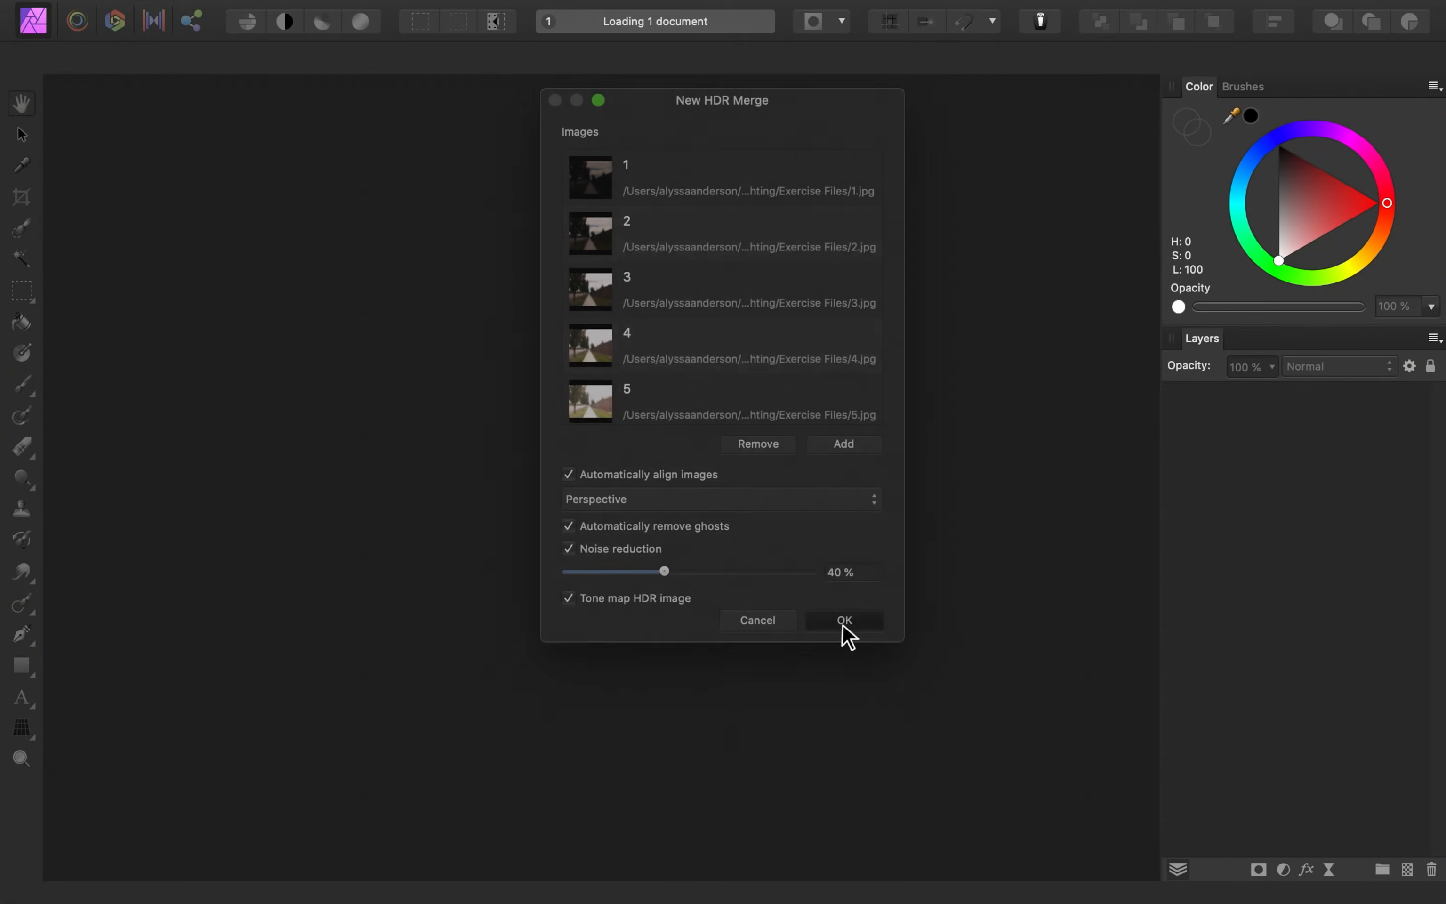
{"action": "left_click", "coordinate": [841, 620]}
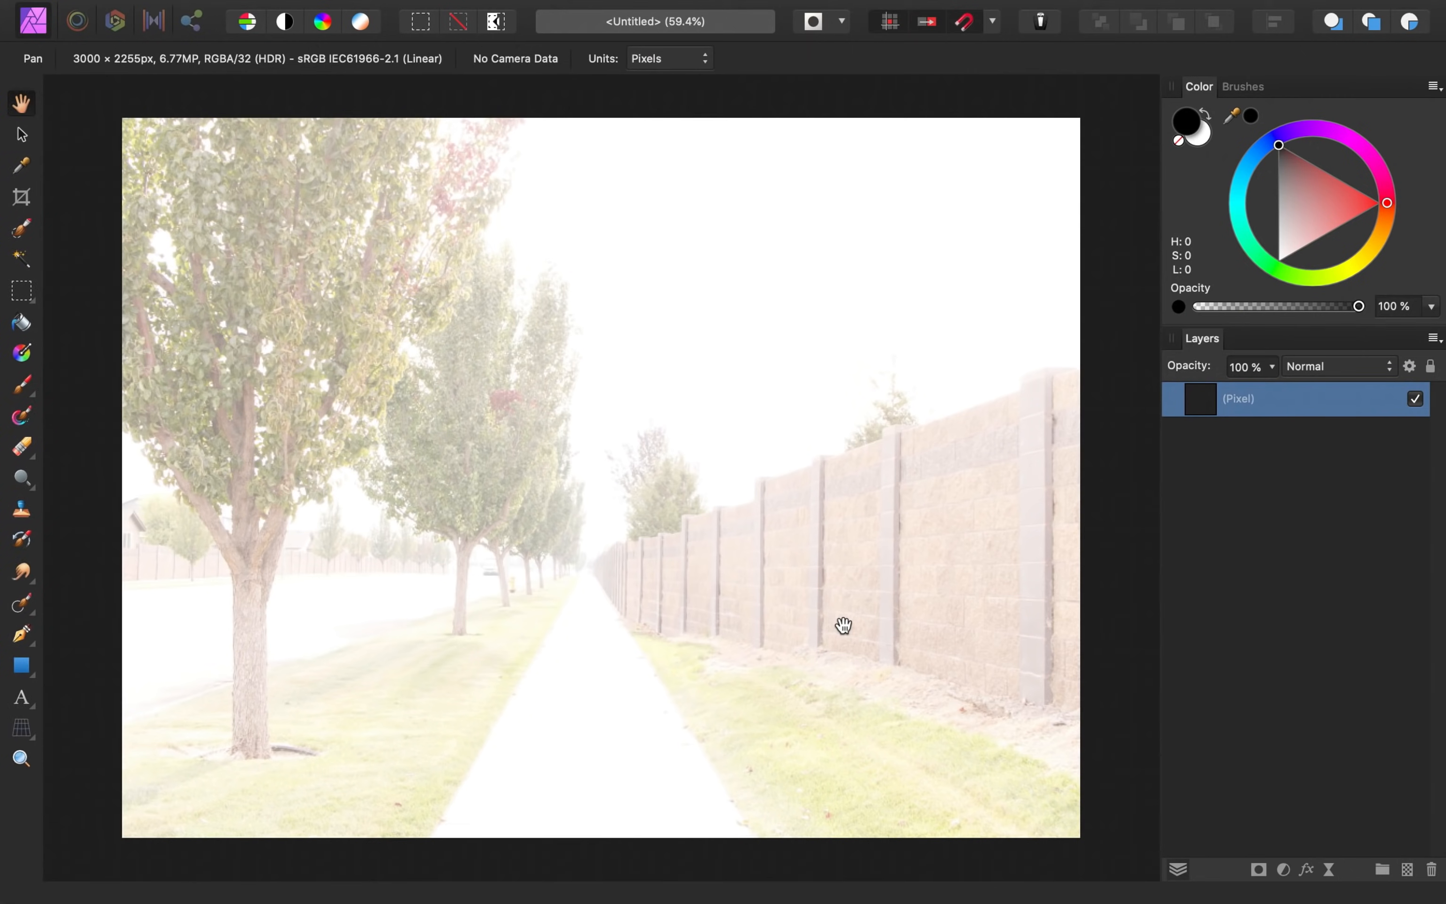
{"action": "scroll", "scroll_direction": "up", "scroll_amount": 3}
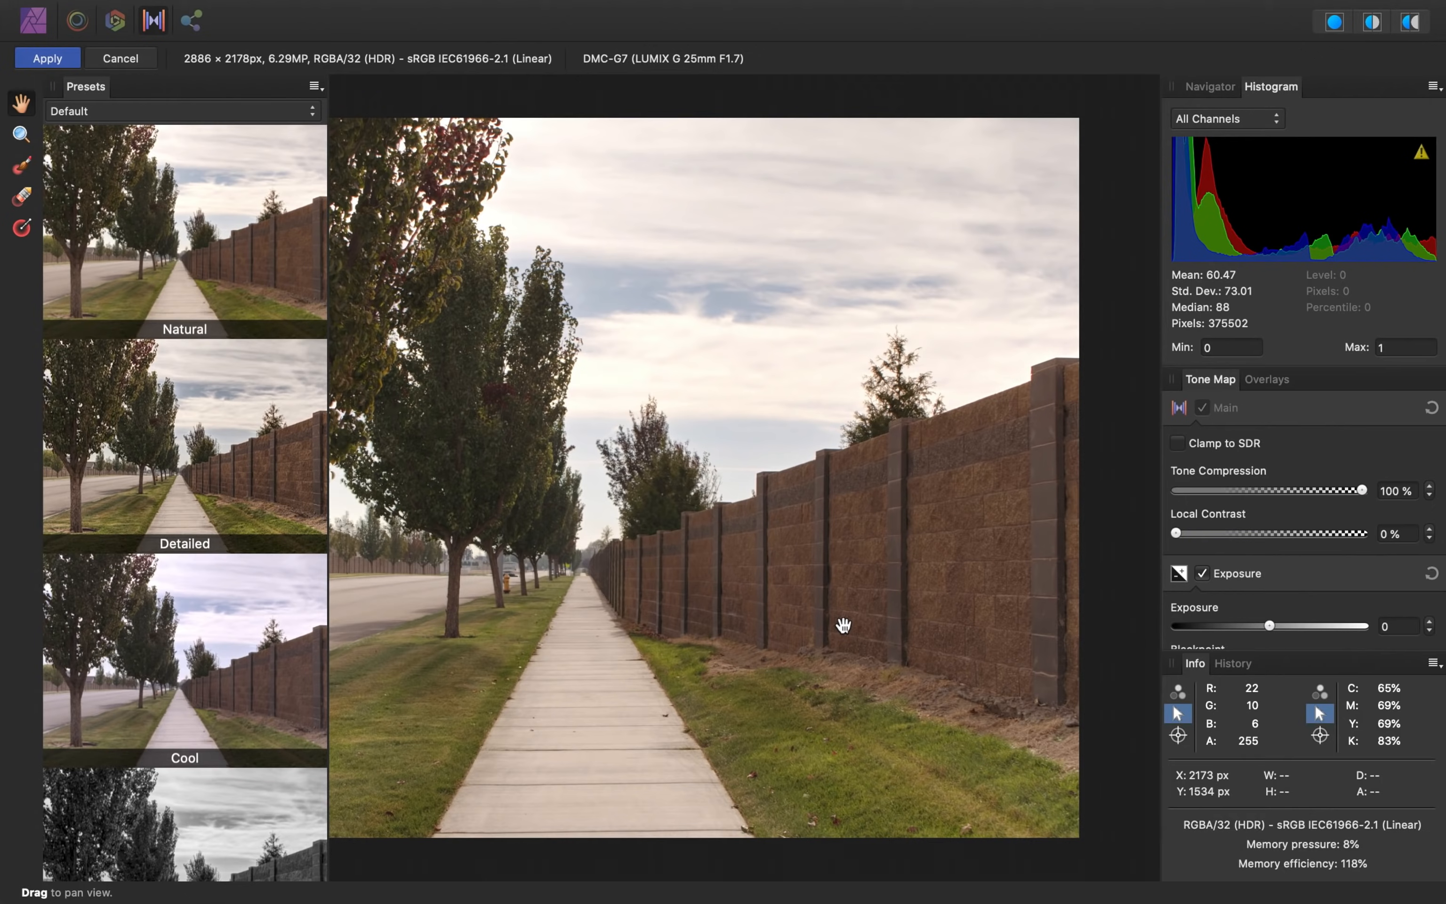
{"action": "mouse_move", "coordinate": [311, 545]}
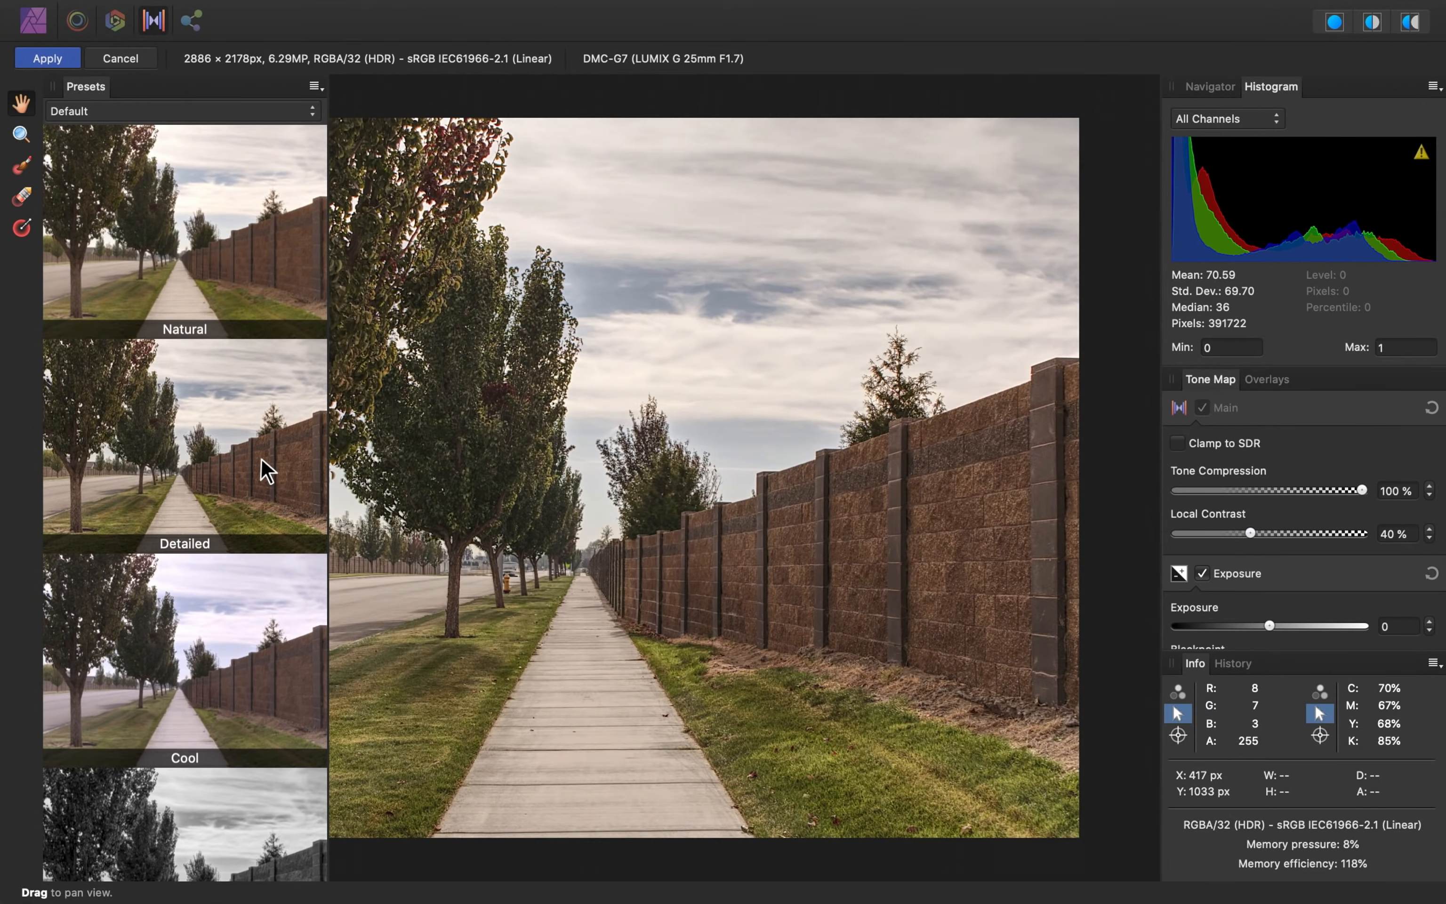
{"action": "mouse_move", "coordinate": [238, 657]}
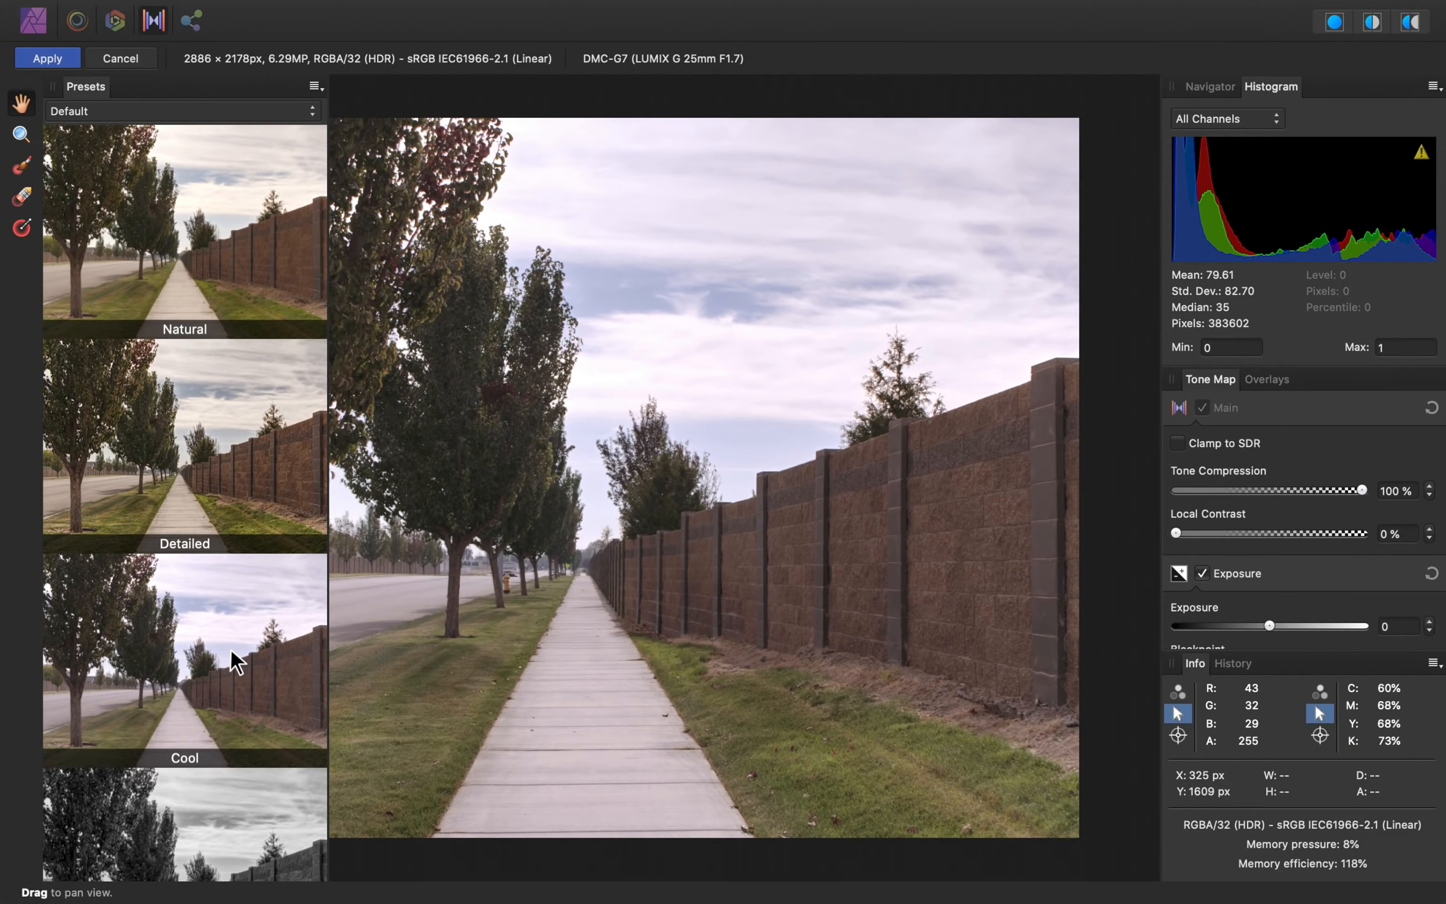
{"action": "mouse_move", "coordinate": [212, 256]}
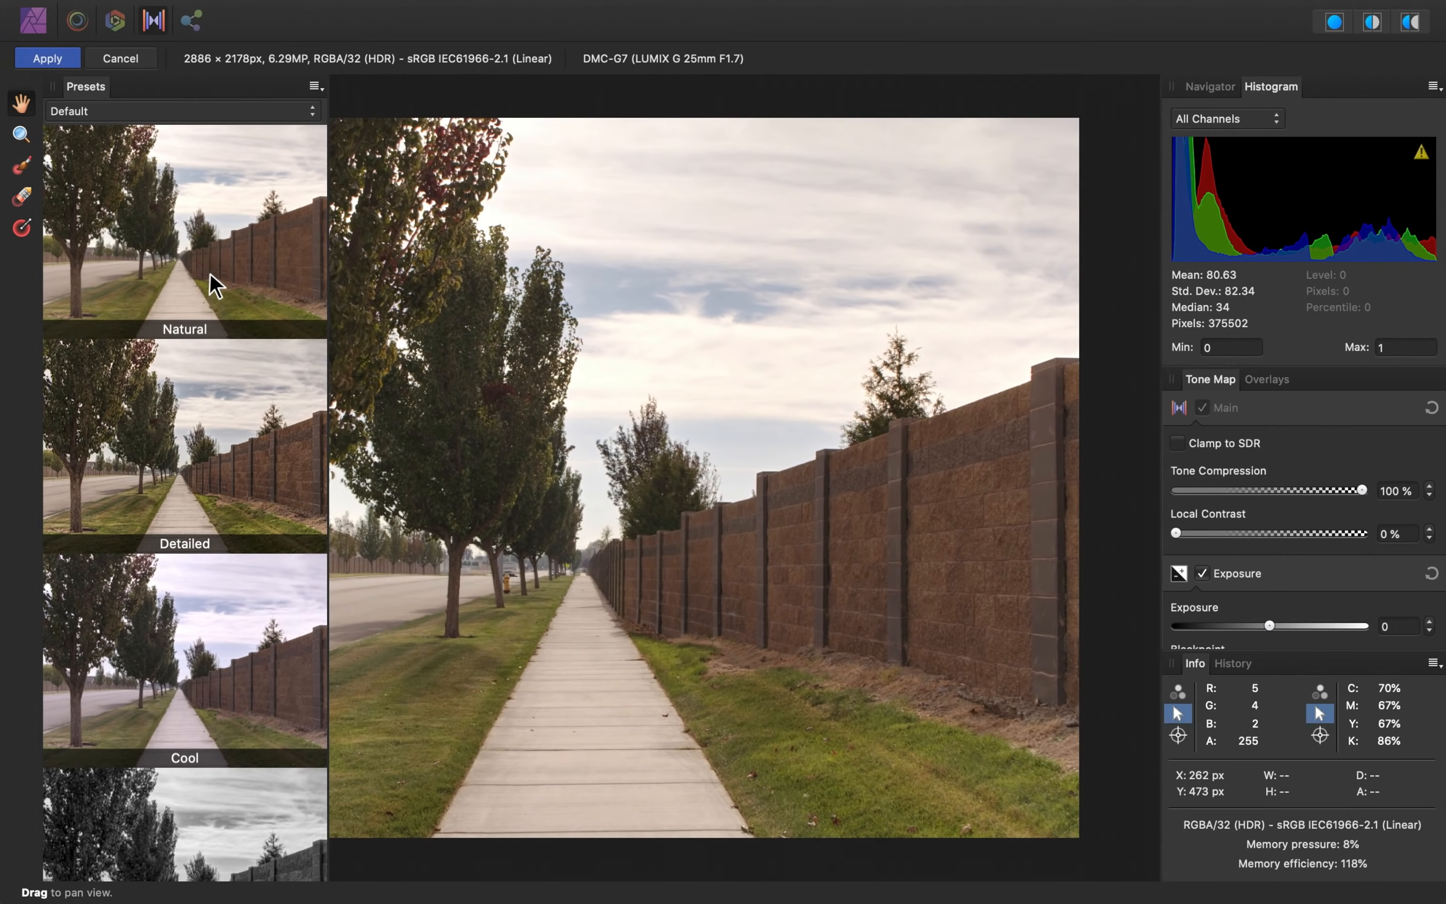
{"action": "mouse_move", "coordinate": [1235, 537]}
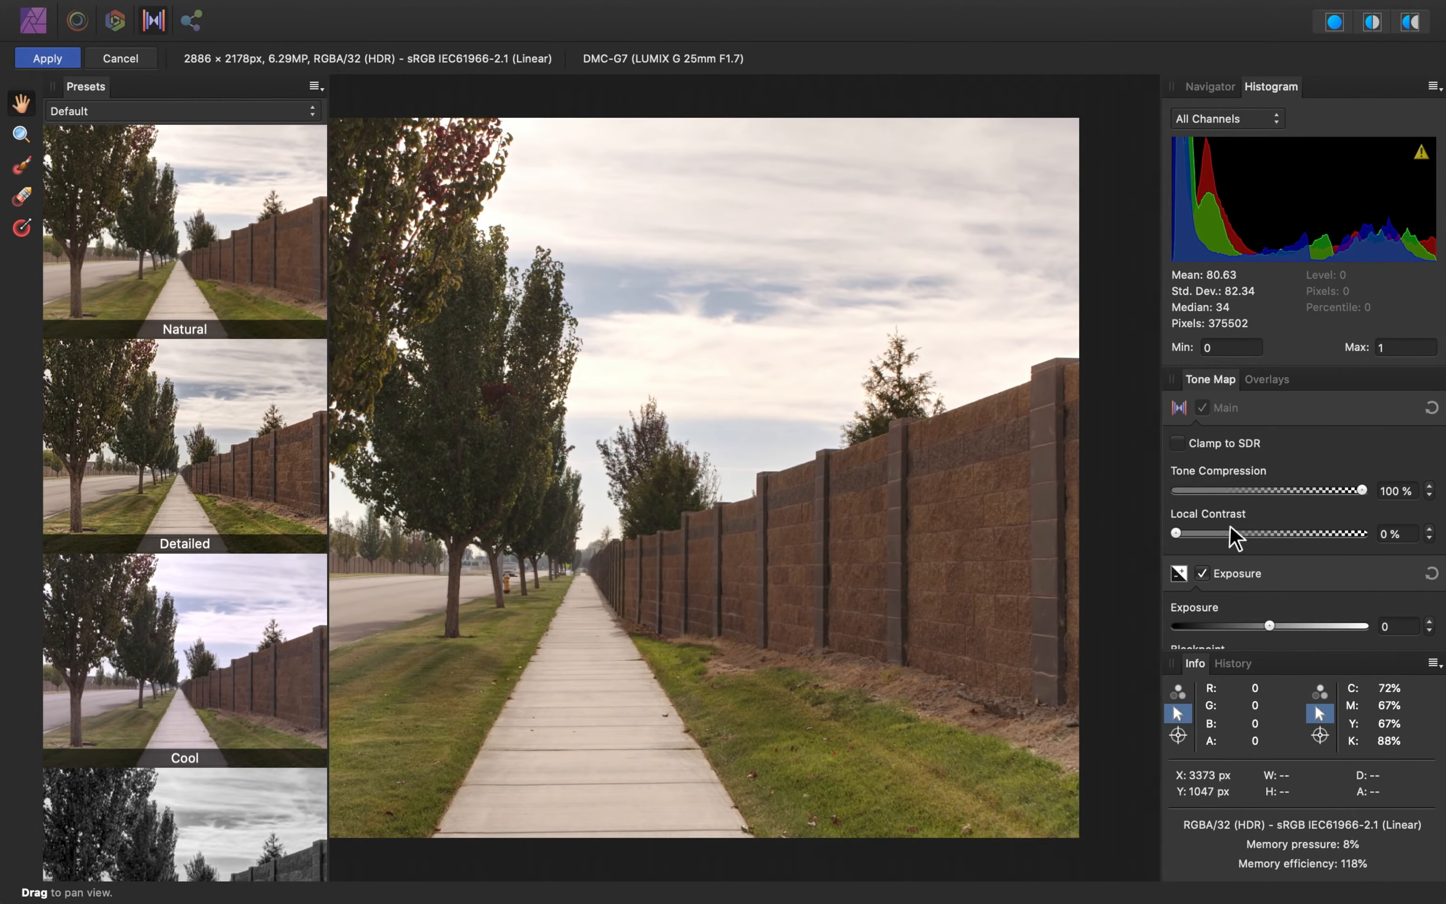
{"action": "mouse_move", "coordinate": [1295, 517]}
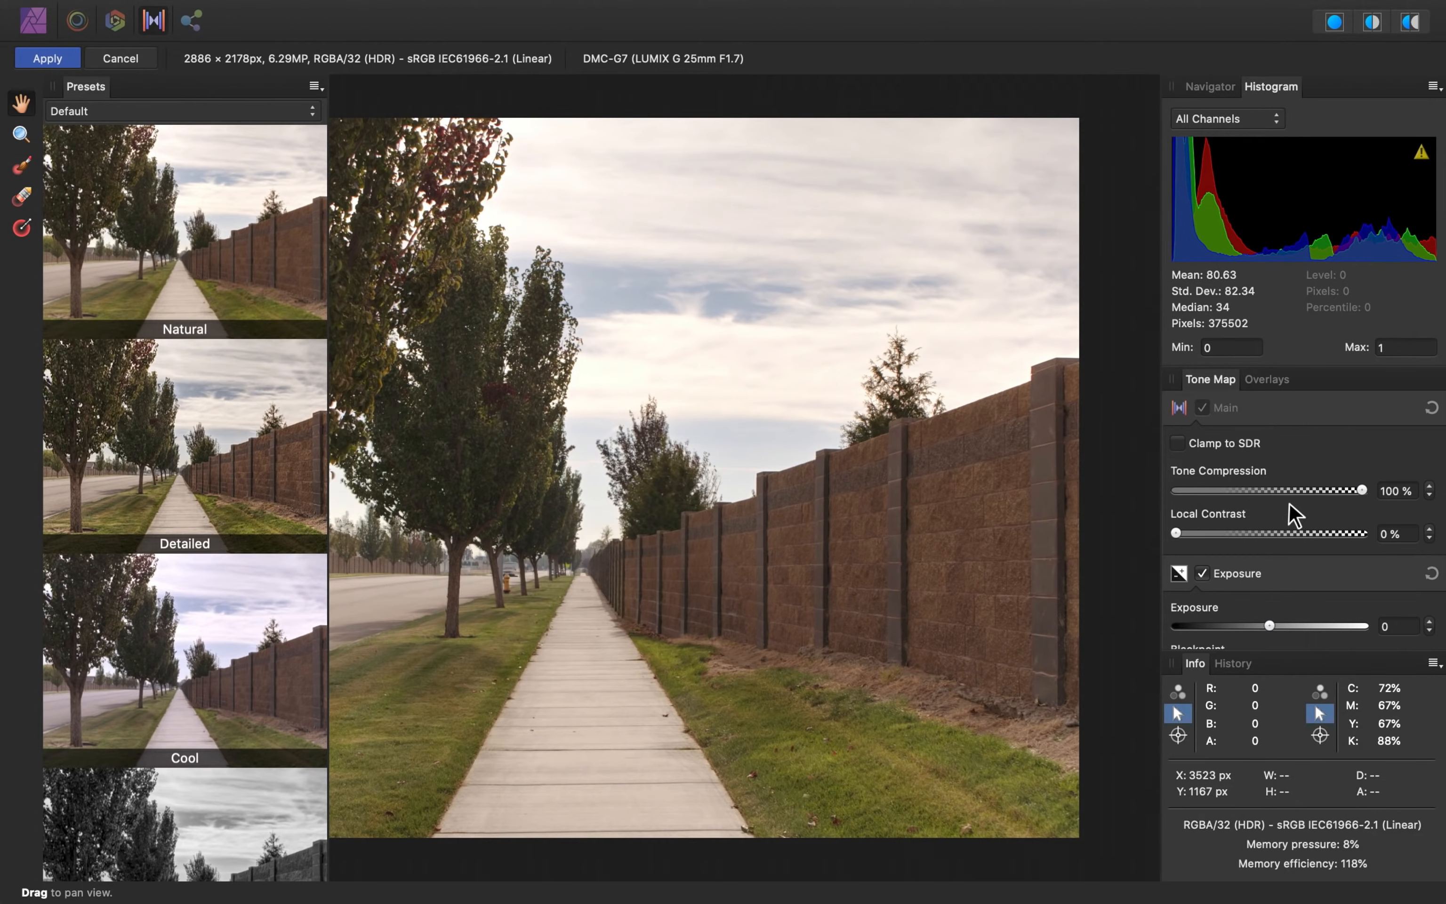
{"action": "mouse_move", "coordinate": [1303, 522]}
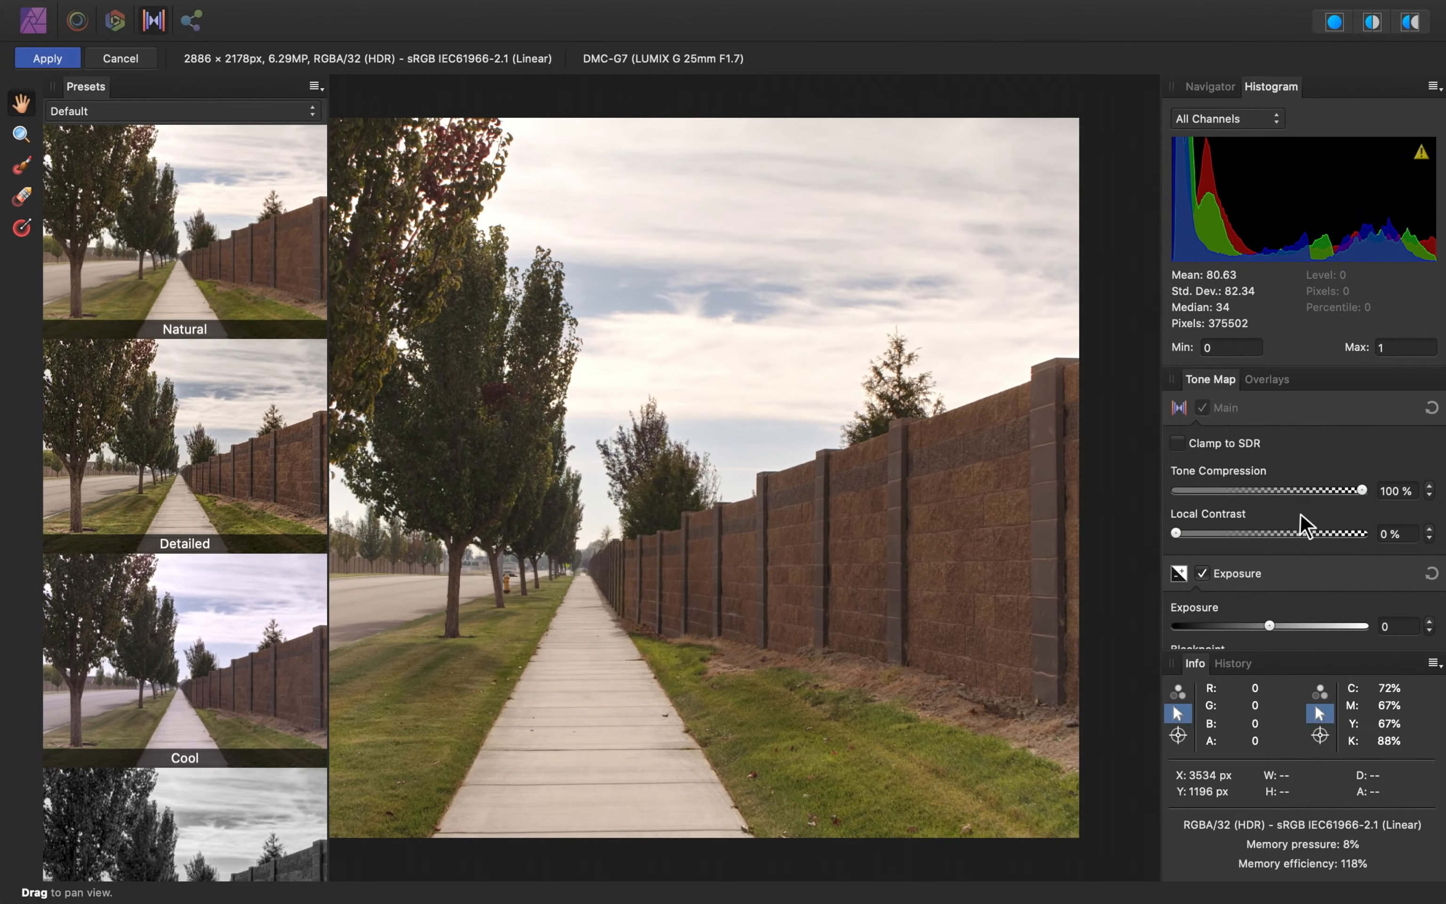
{"action": "mouse_move", "coordinate": [1304, 516]}
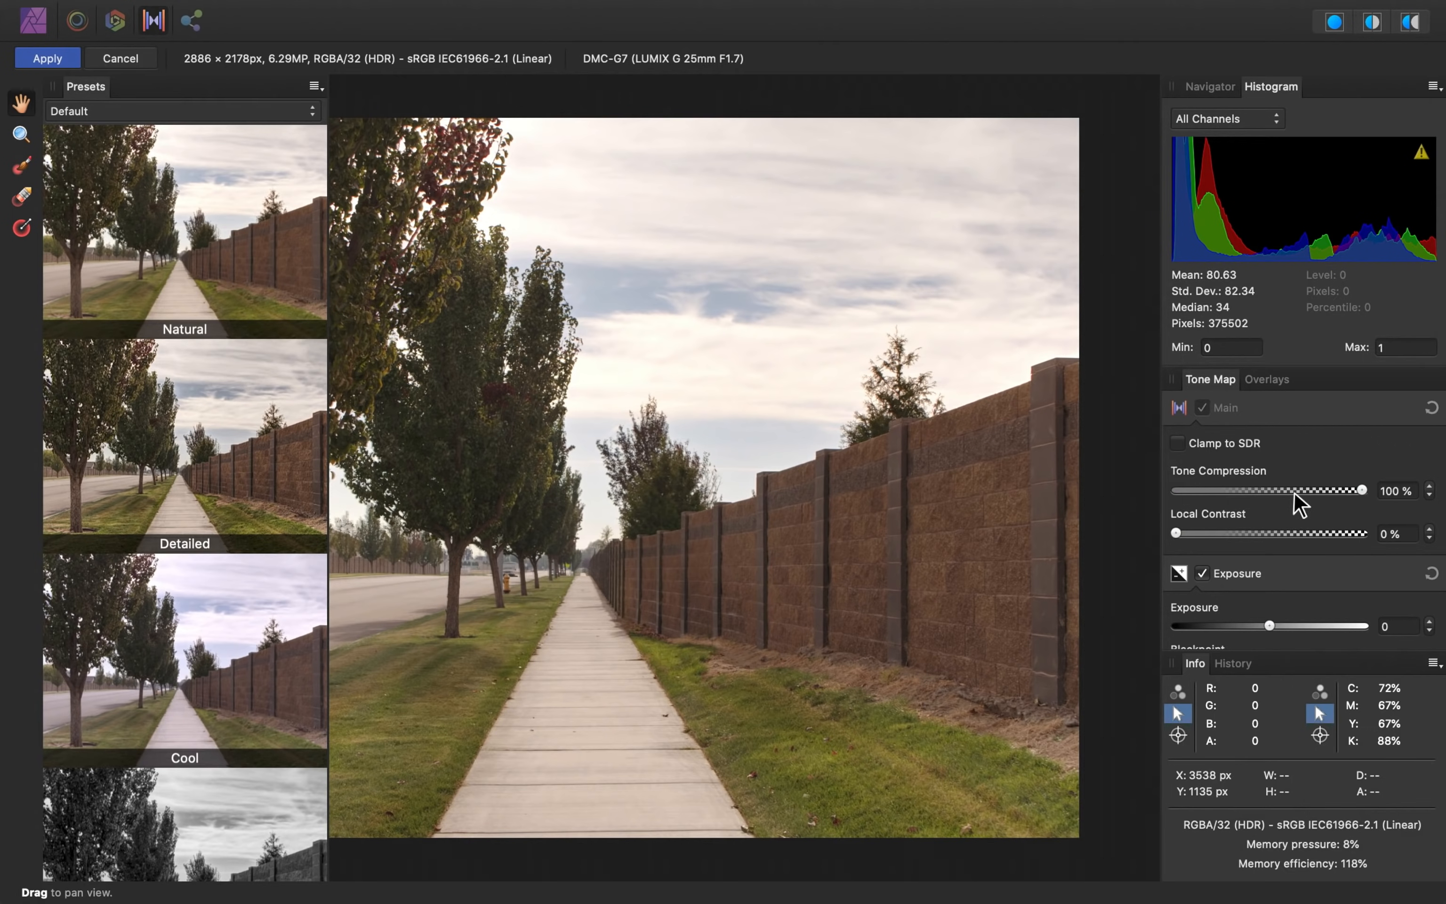
{"action": "mouse_move", "coordinate": [1291, 510]}
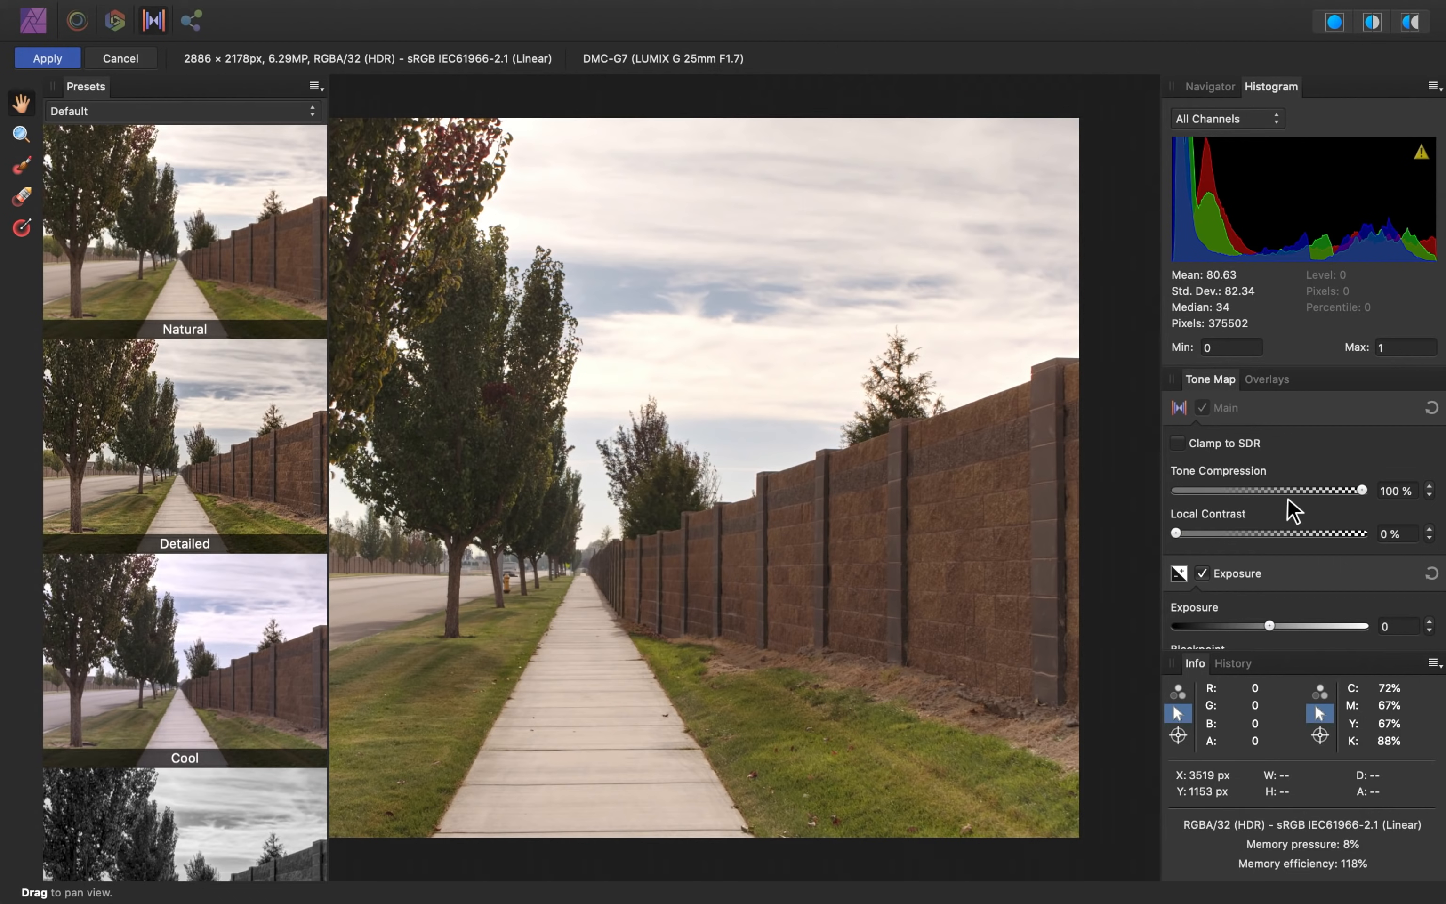
{"action": "mouse_move", "coordinate": [1287, 522]}
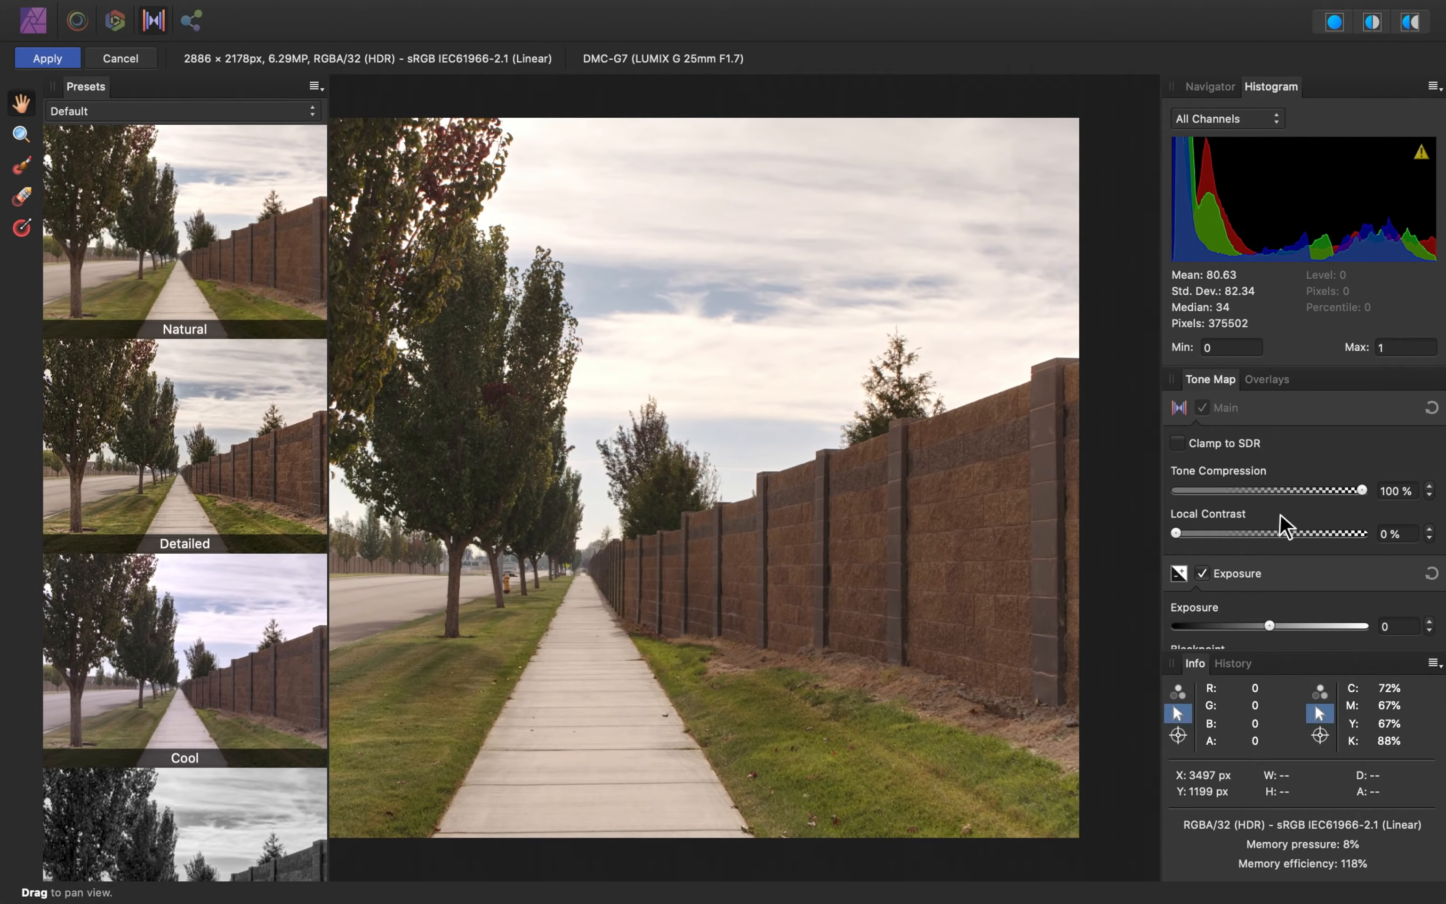
{"action": "mouse_move", "coordinate": [1288, 525]}
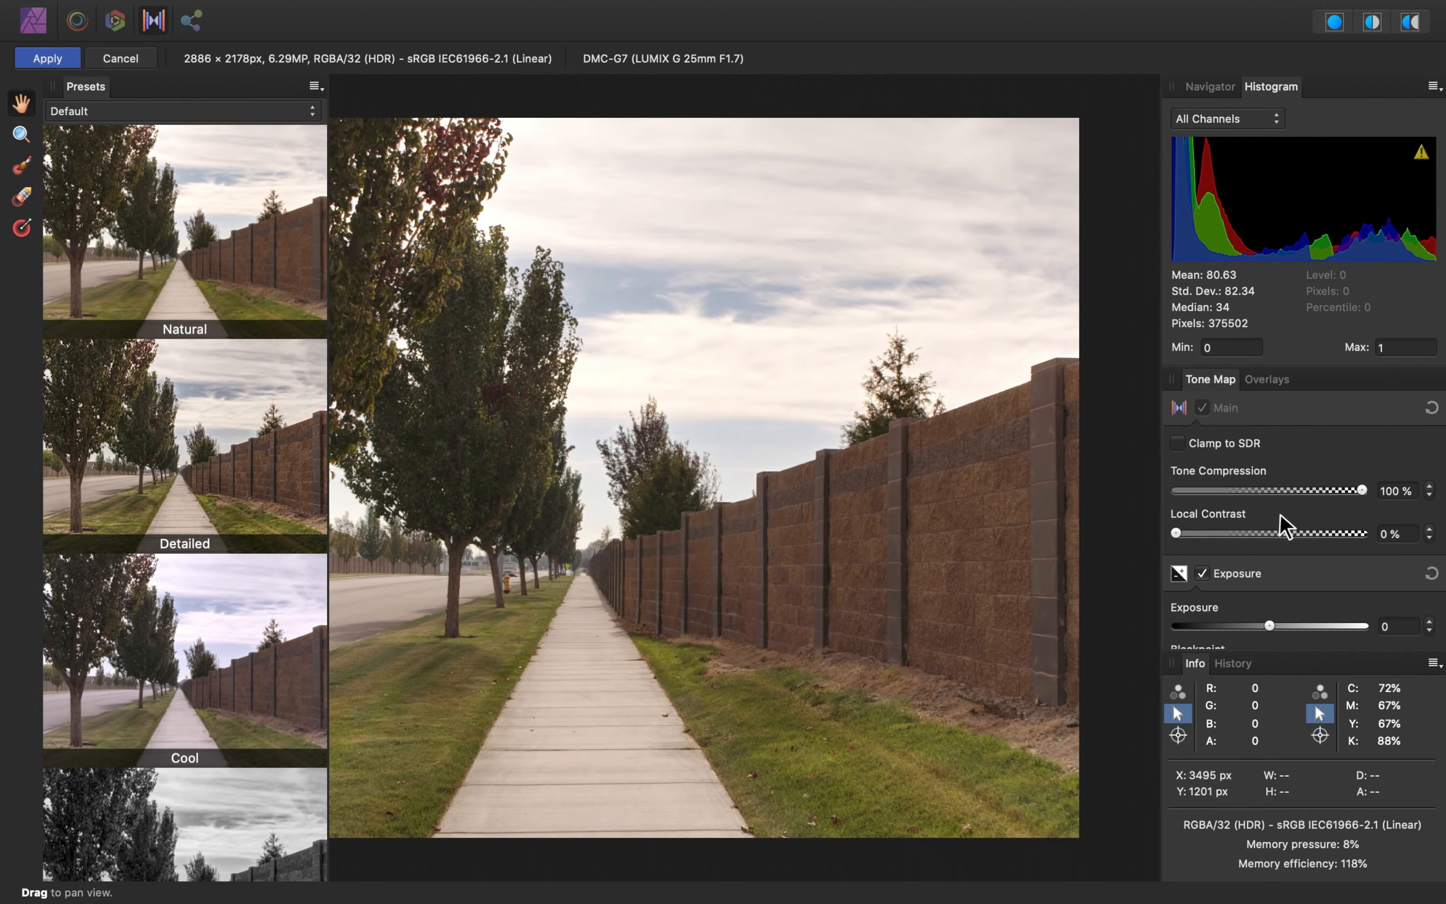
{"action": "mouse_move", "coordinate": [1250, 492]}
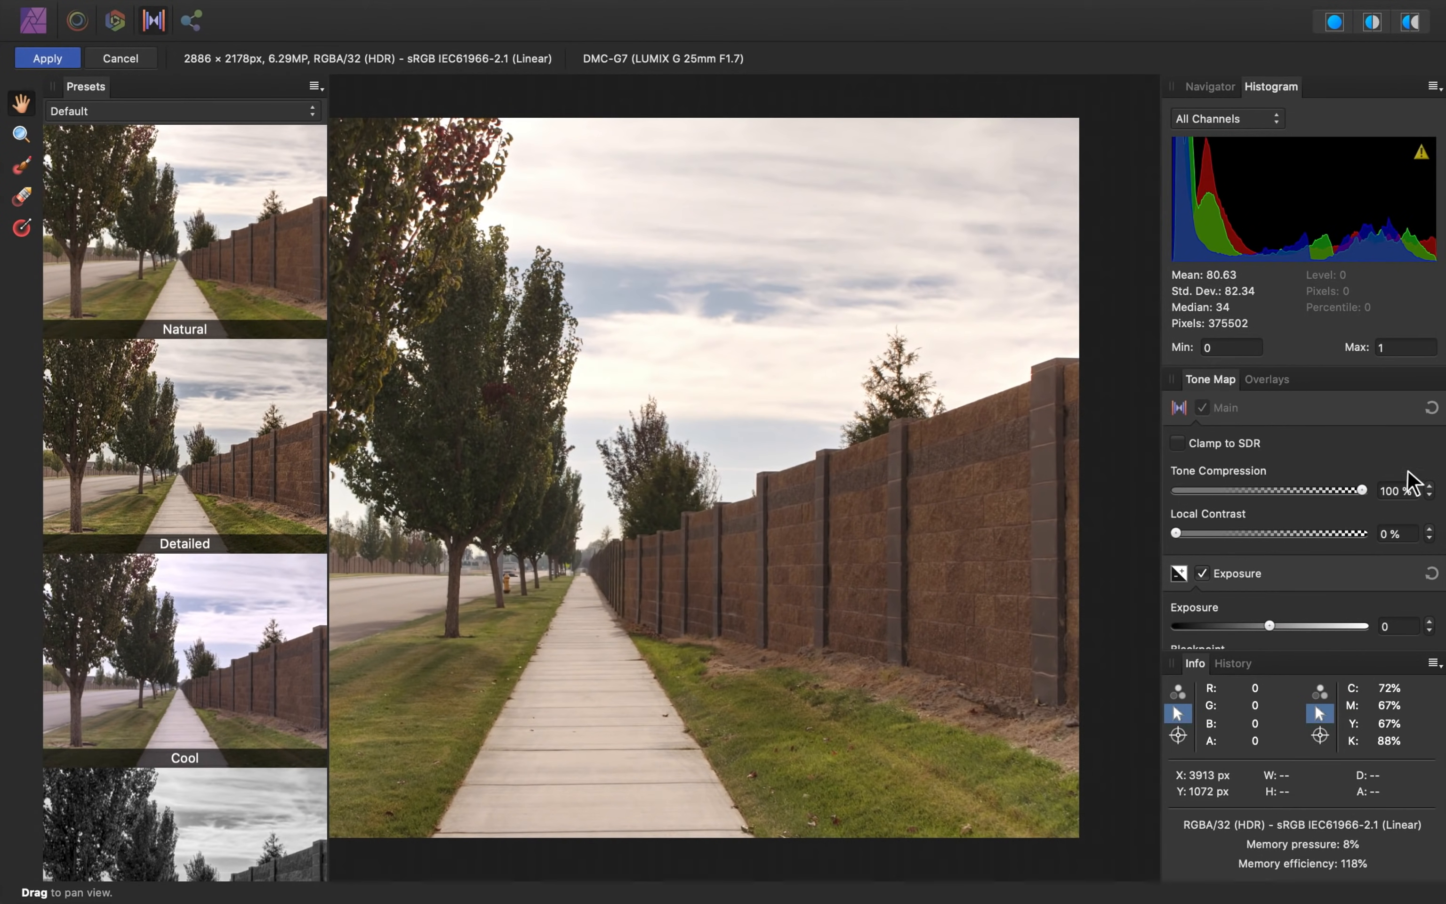
{"action": "mouse_move", "coordinate": [1213, 546]}
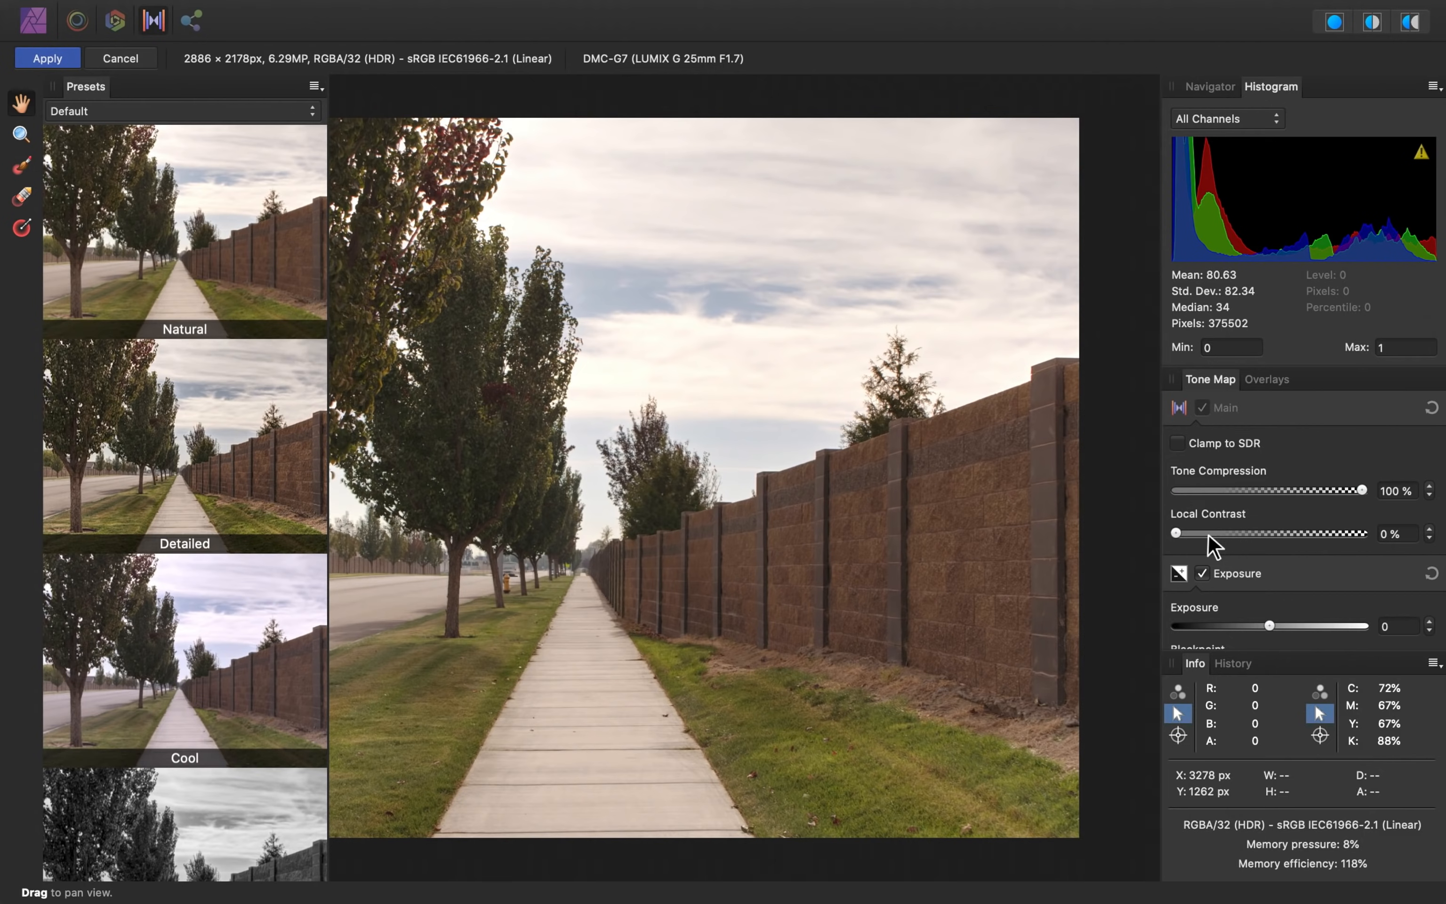
{"action": "mouse_move", "coordinate": [1212, 545]}
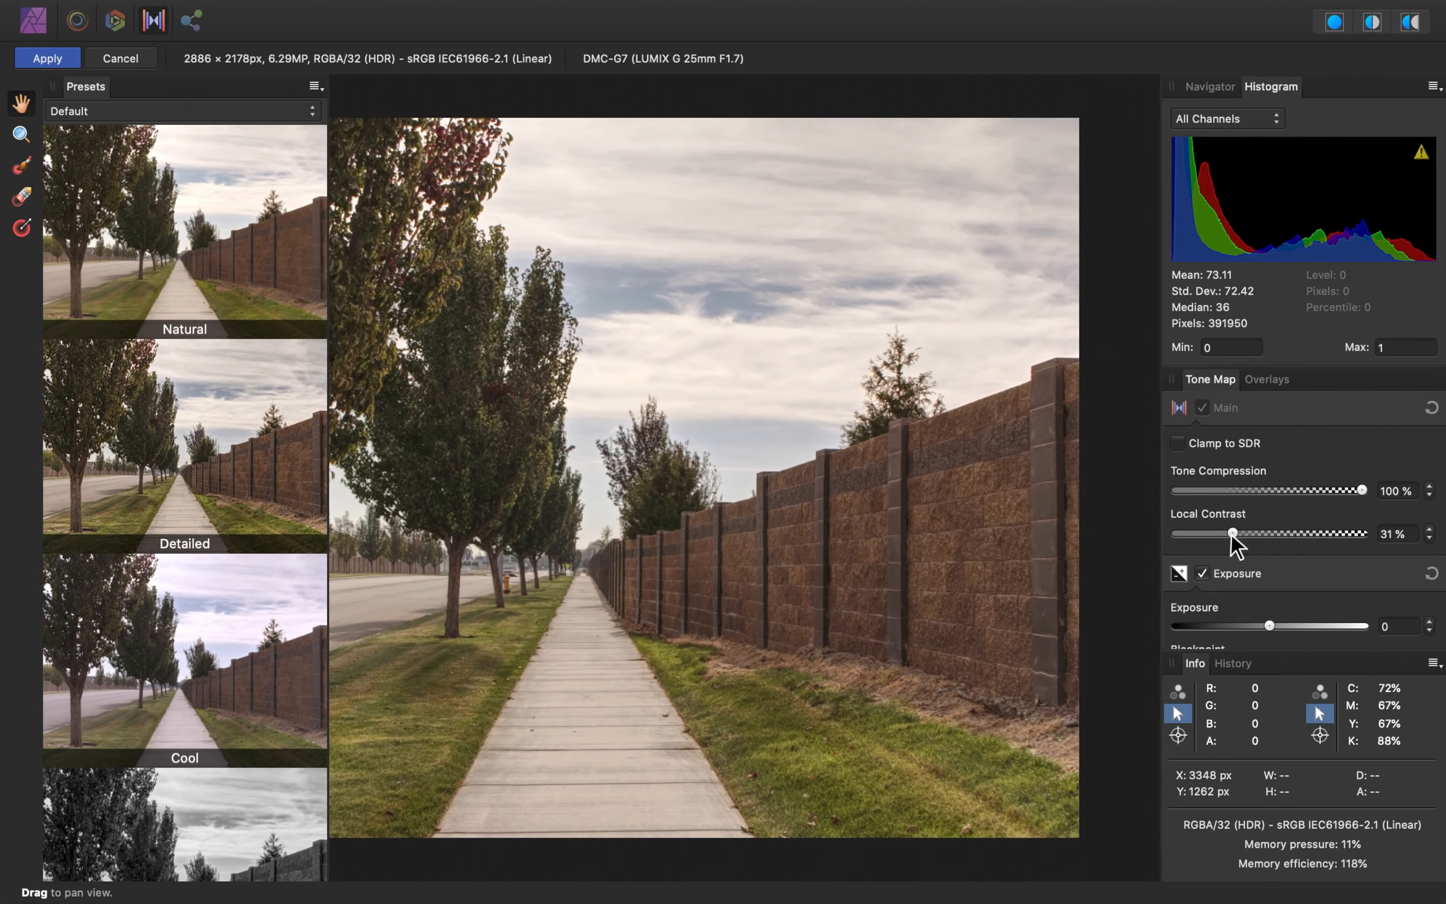
{"action": "mouse_move", "coordinate": [1268, 572]}
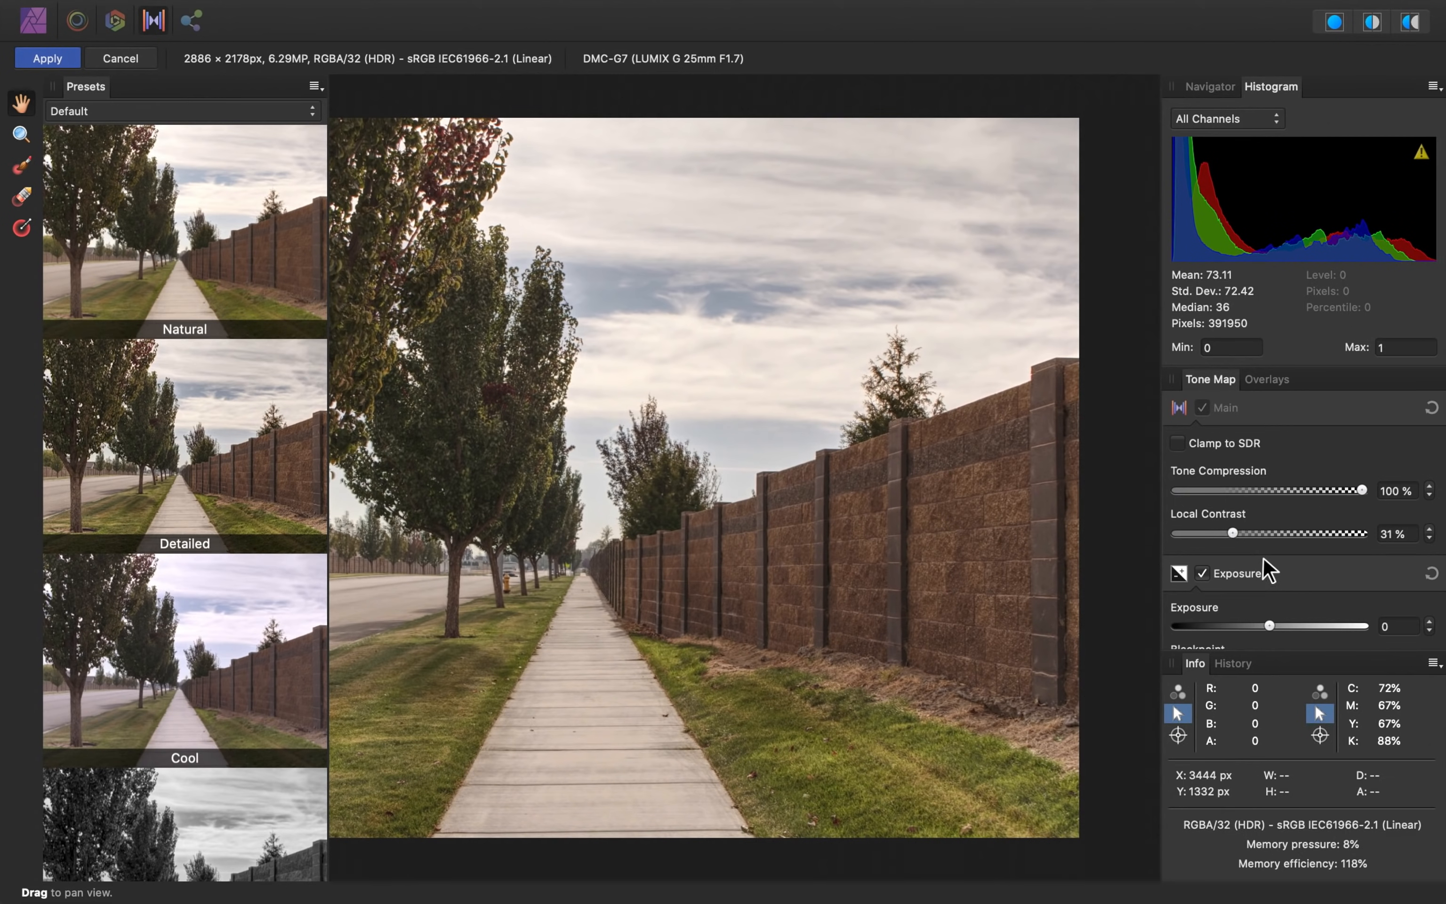
- Scroll the Tone Map panel toward the Exposure section's Brightness slider
{"action": "scroll", "scroll_direction": "down", "scroll_amount": 3}
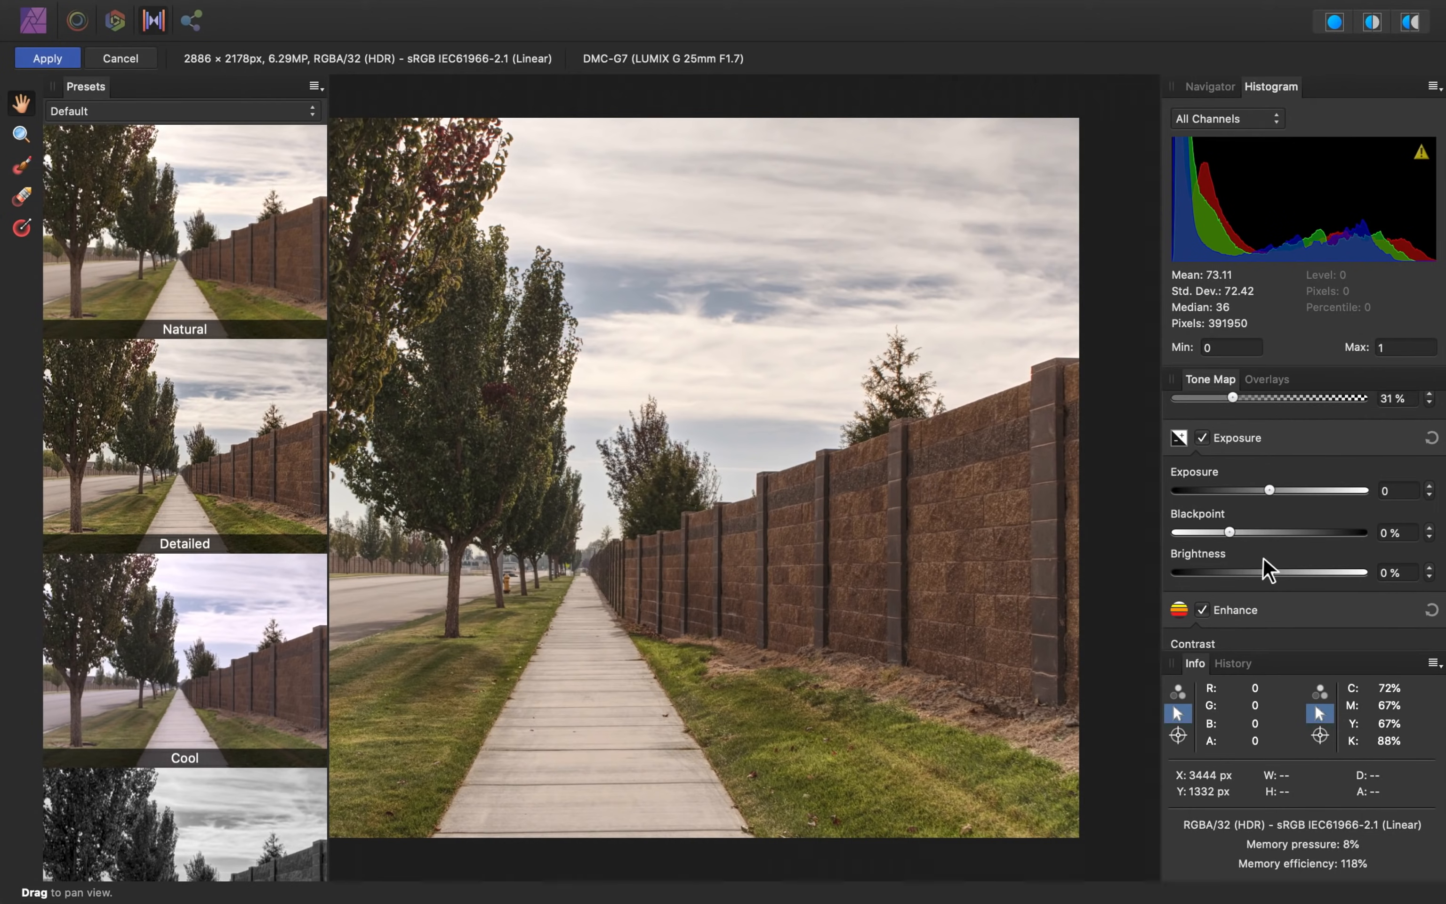
{"action": "mouse_move", "coordinate": [1274, 594]}
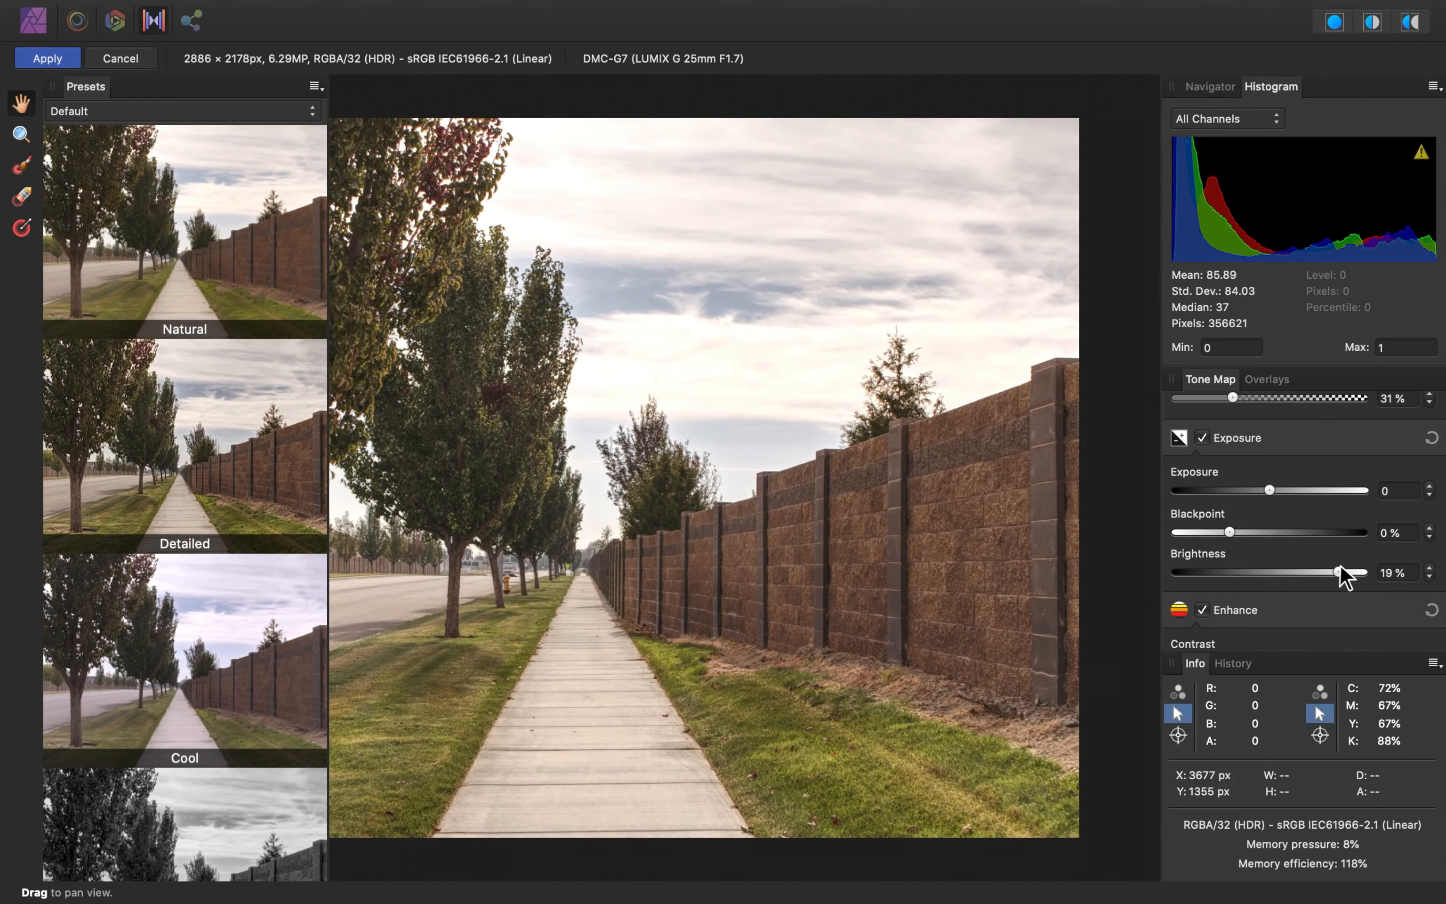
{"action": "mouse_move", "coordinate": [1302, 608]}
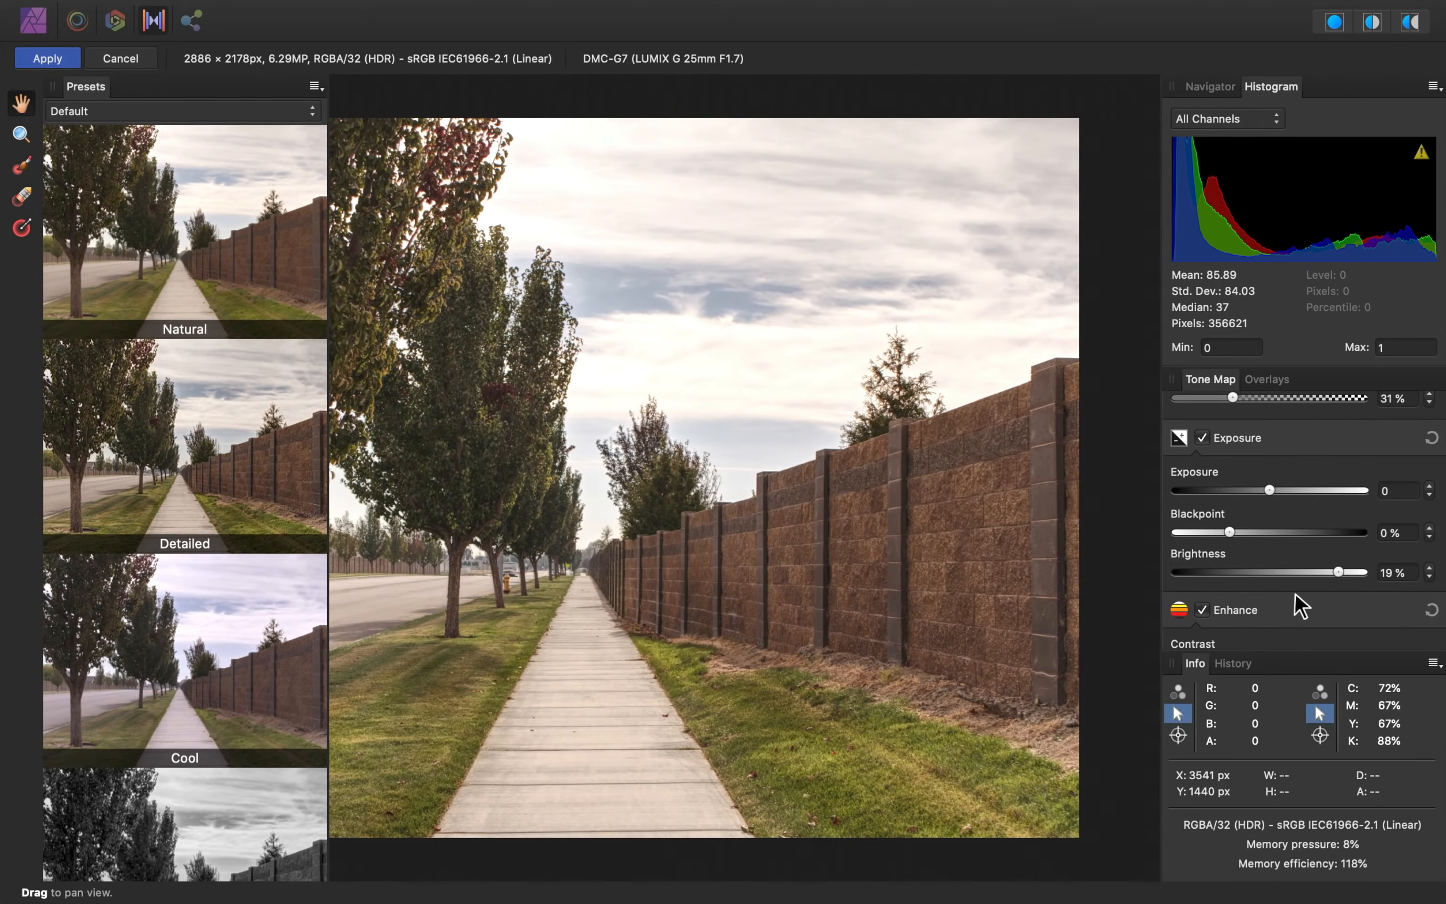
- Scroll the Tone Map panel to review local contrast and the Enhance Contrast slider
{"action": "scroll", "scroll_direction": "down", "scroll_amount": 3}
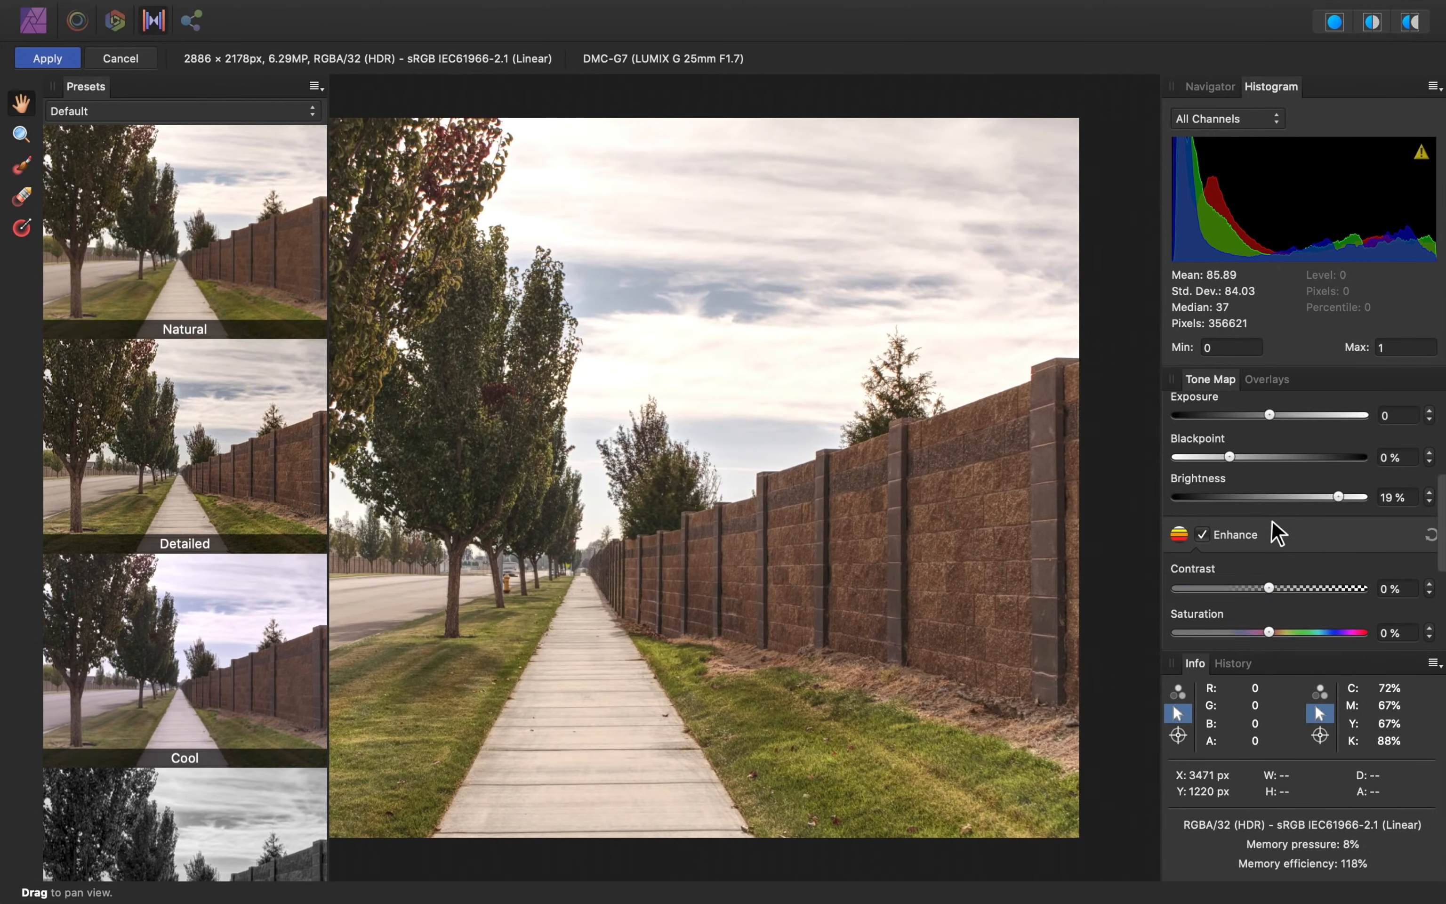
{"action": "scroll", "scroll_direction": "up", "scroll_amount": 3}
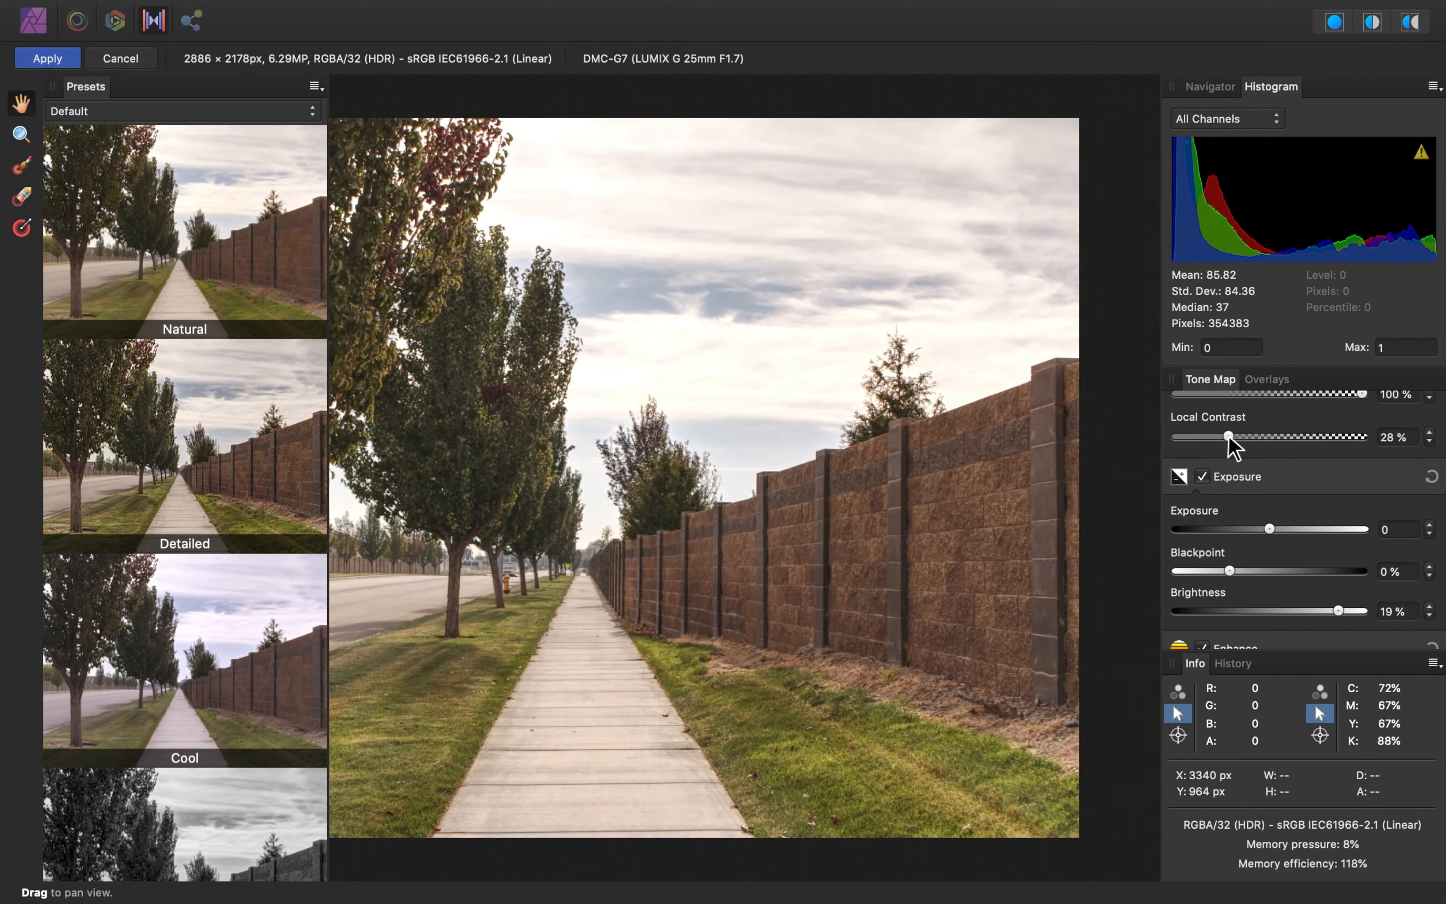
{"action": "mouse_move", "coordinate": [1125, 458]}
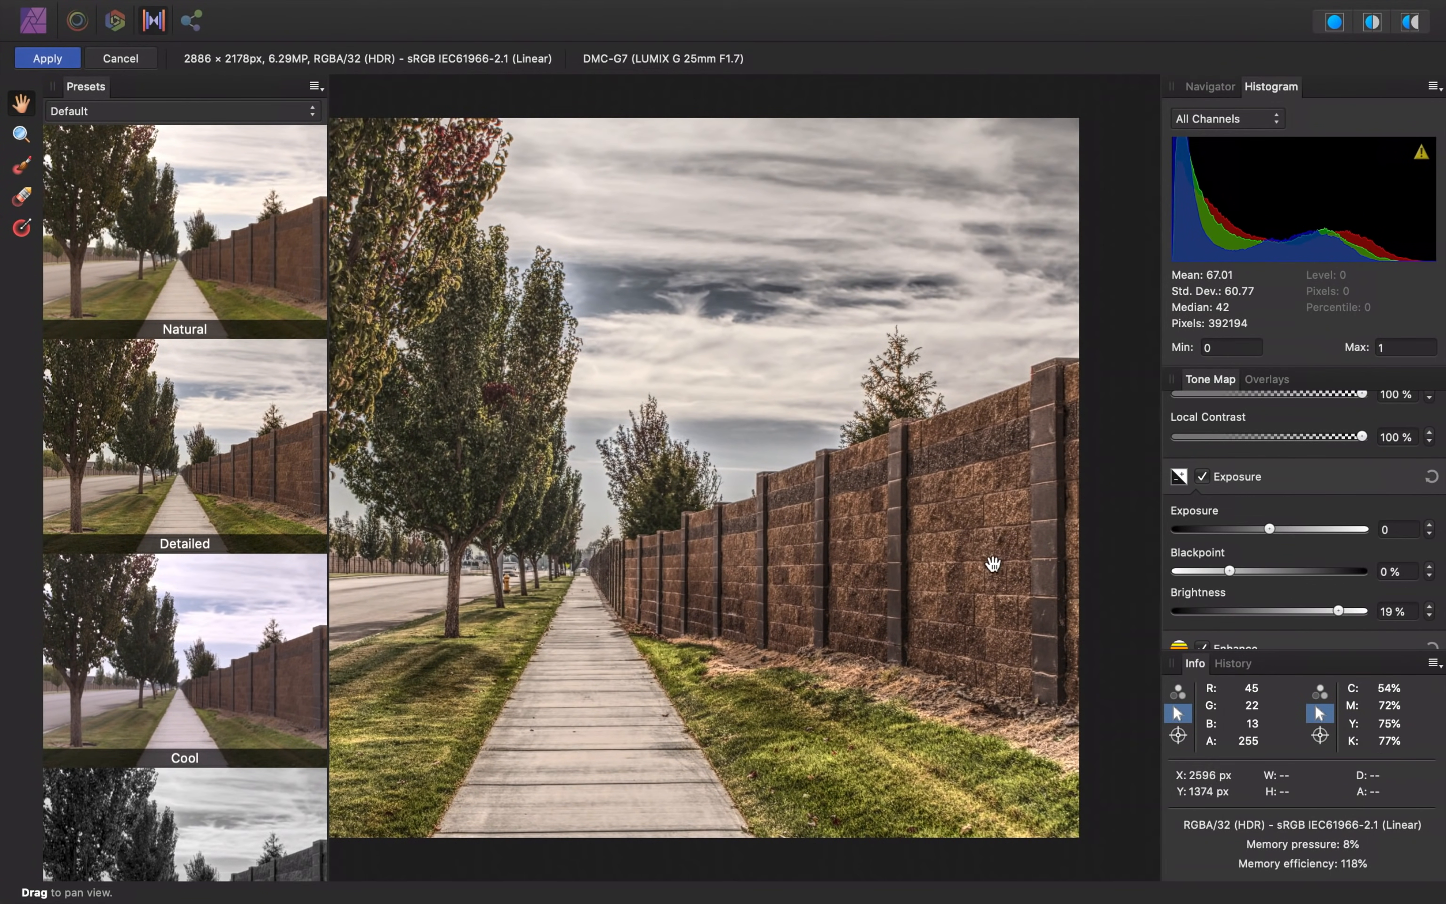
{"action": "mouse_move", "coordinate": [959, 543]}
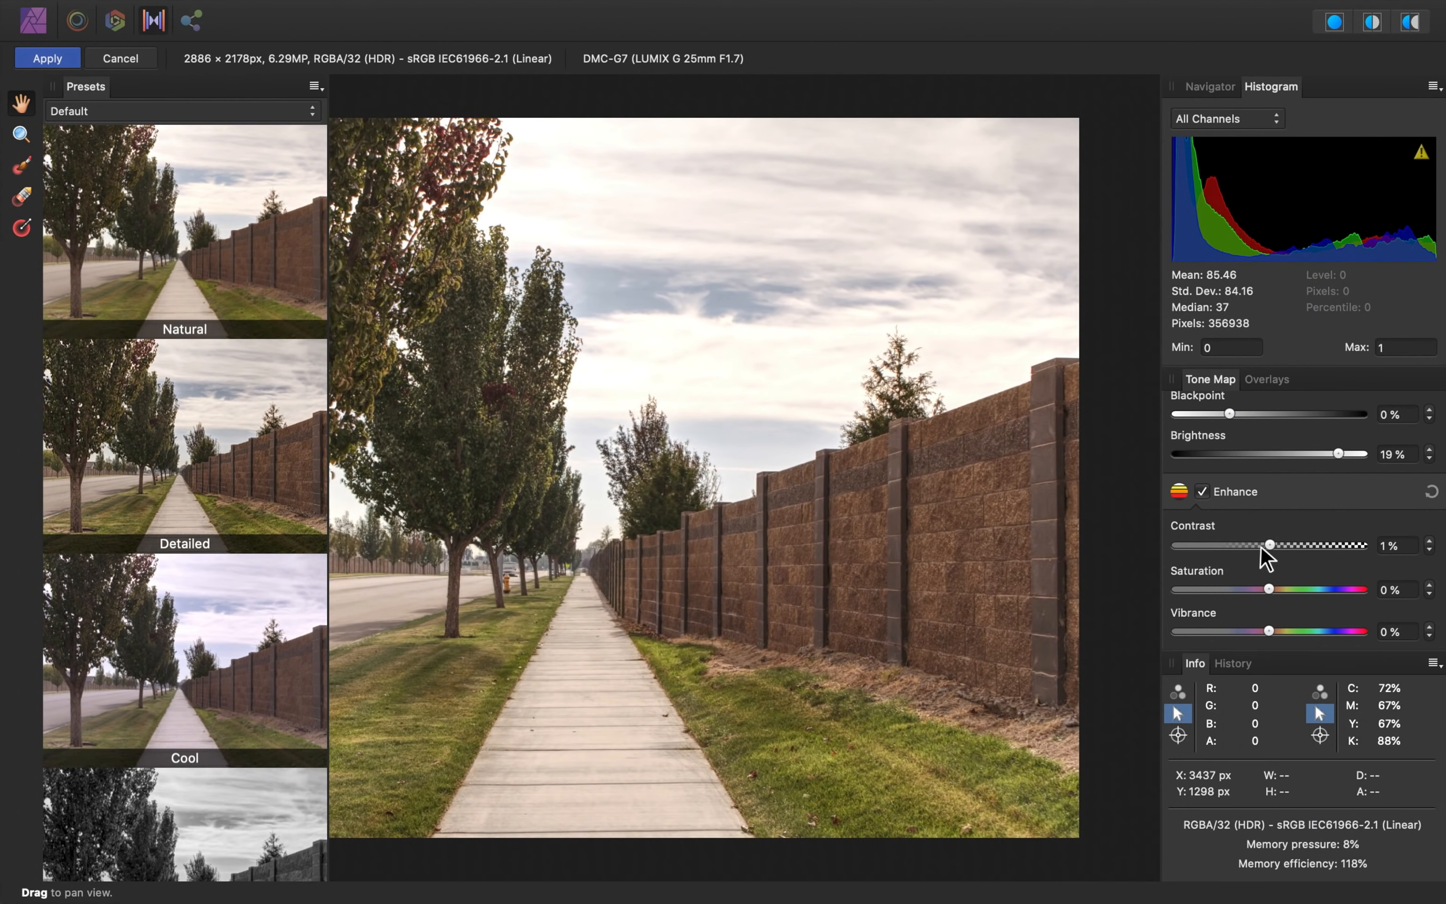
- Enable the White Balance adjustment in the Tone Map panel for a slight warming
{"action": "scroll", "scroll_direction": "down", "scroll_amount": 3}
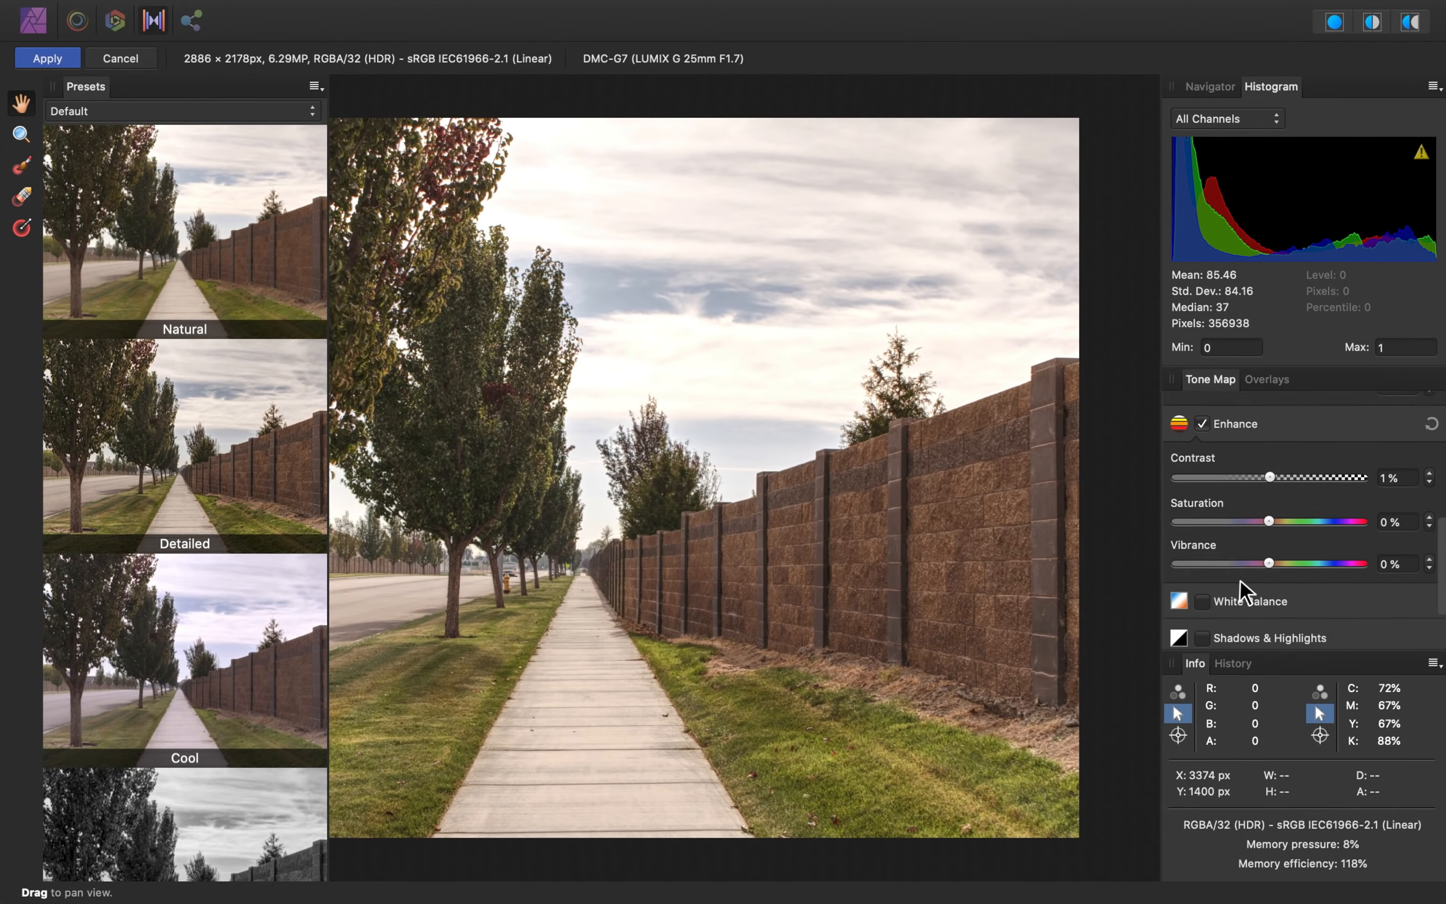
{"action": "left_click", "coordinate": [1202, 553]}
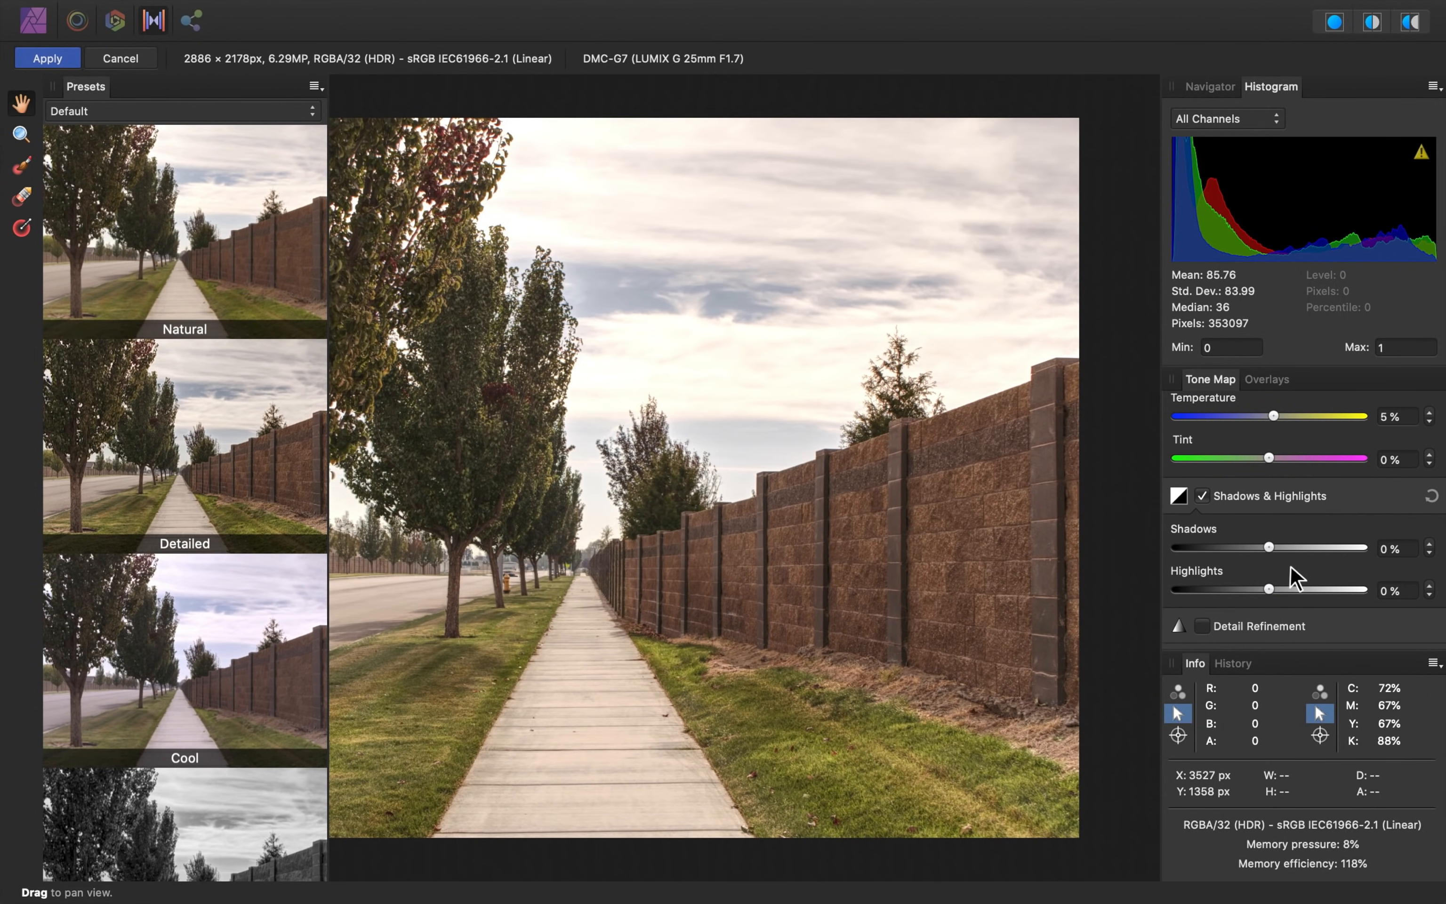
{"action": "mouse_move", "coordinate": [904, 331]}
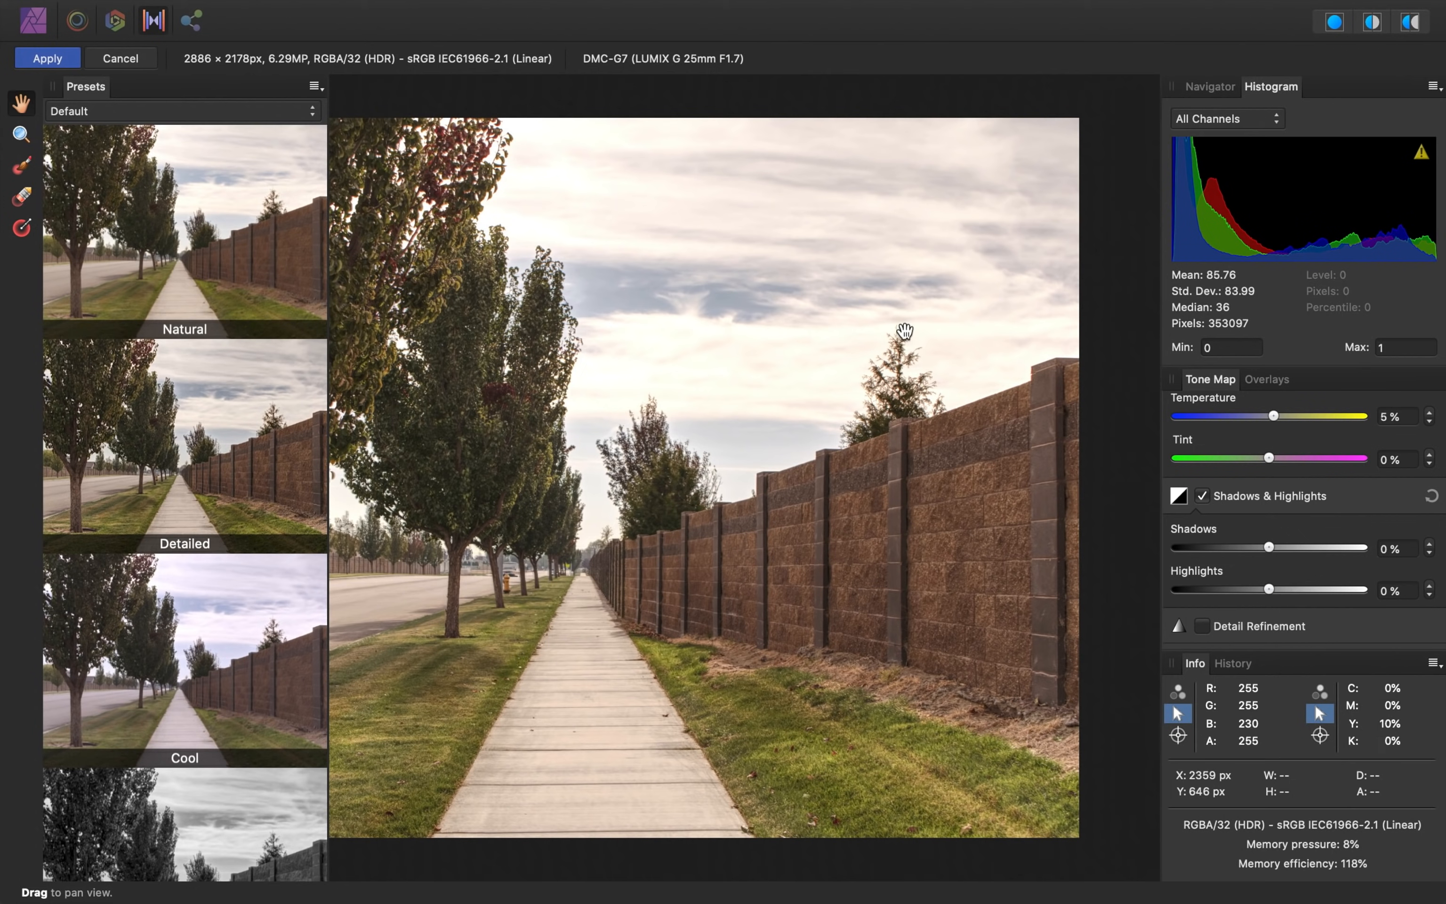
{"action": "mouse_move", "coordinate": [1273, 590]}
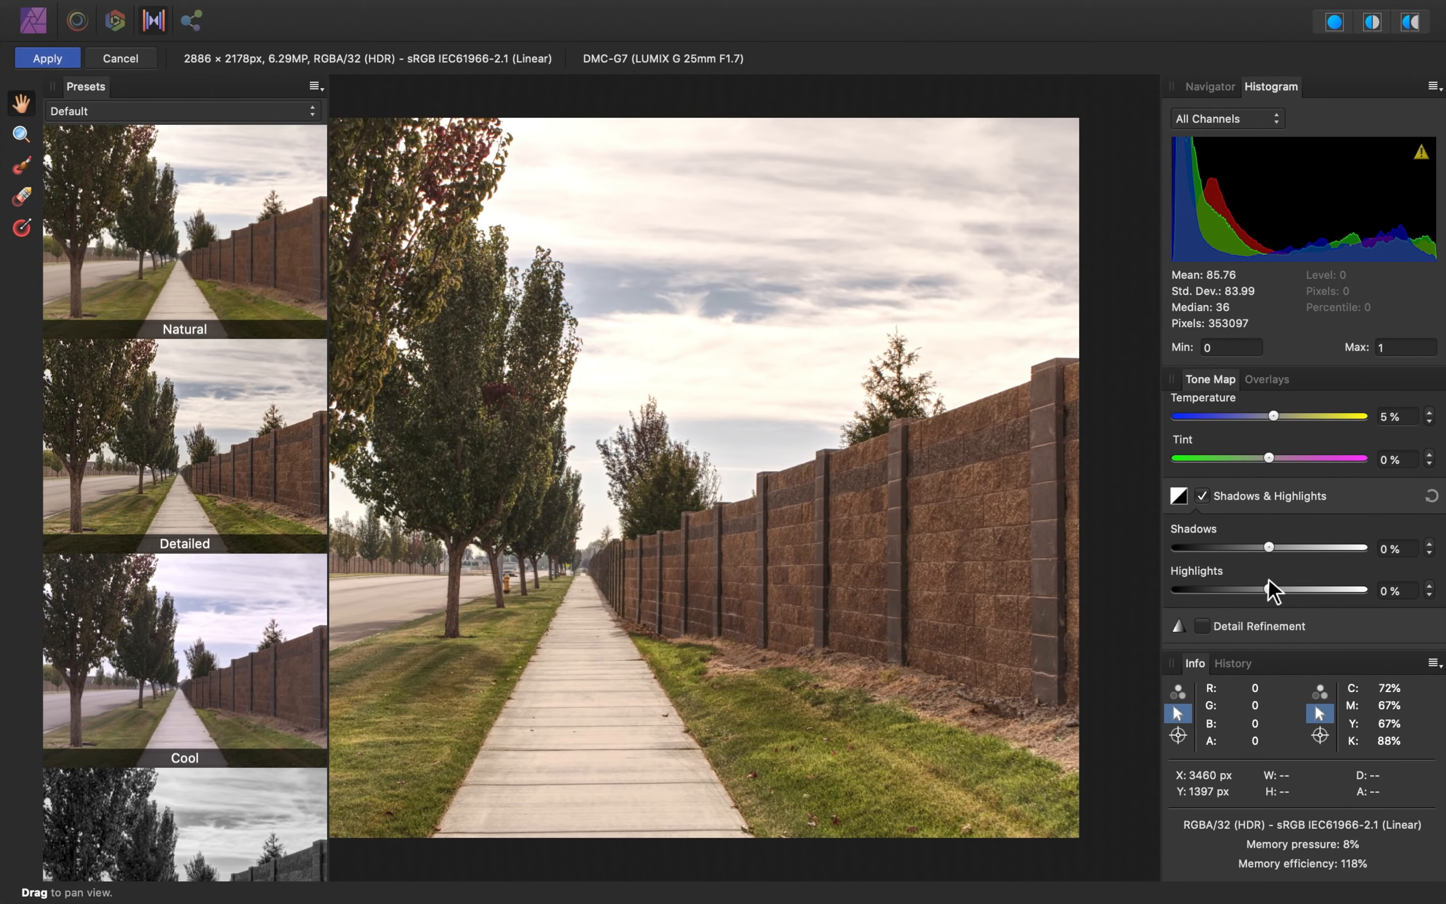
{"action": "mouse_move", "coordinate": [1281, 607]}
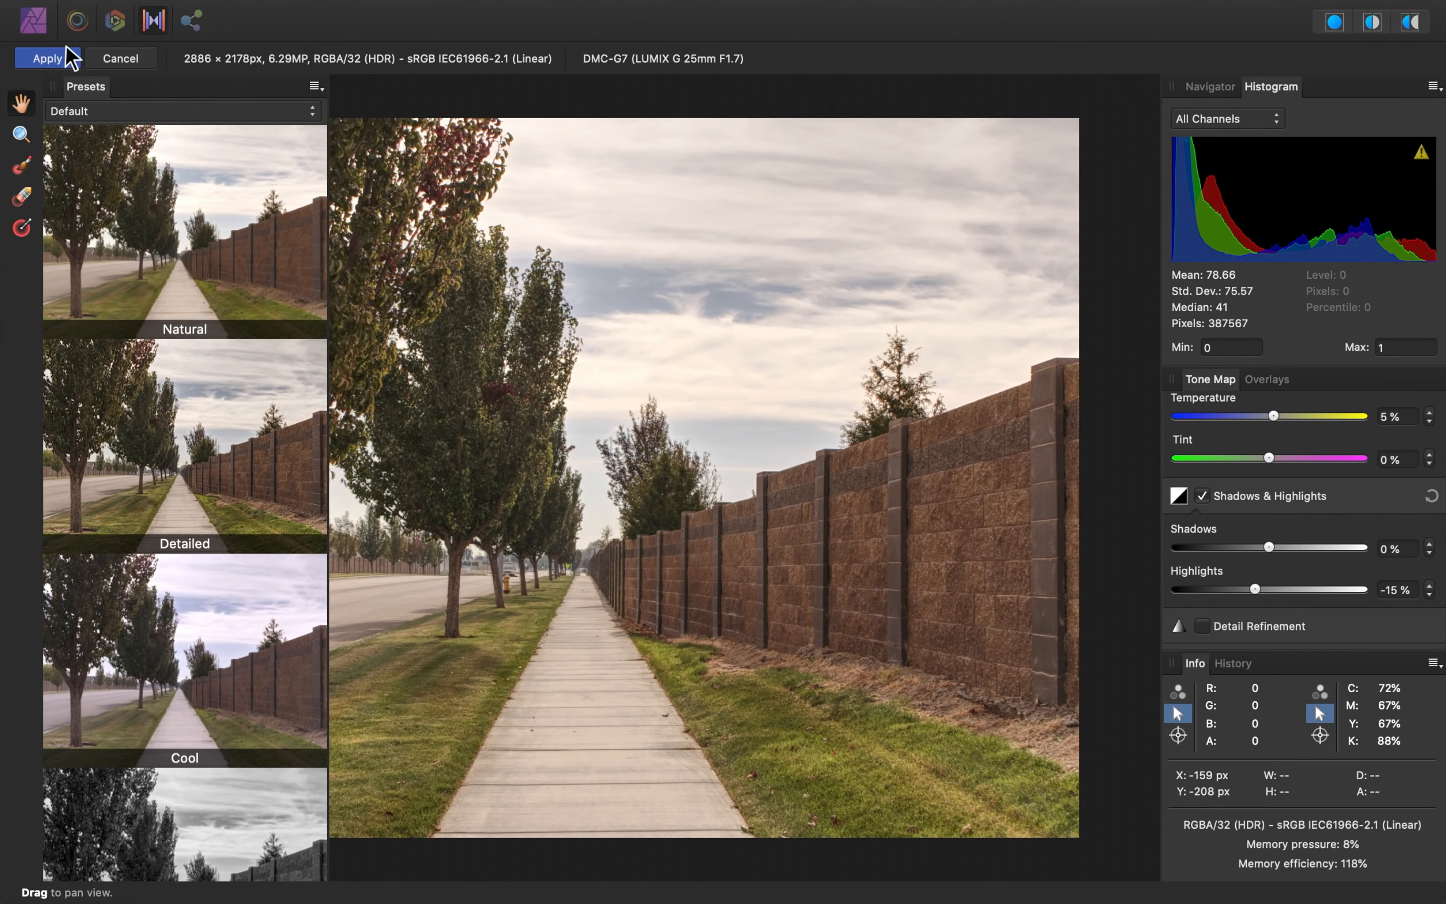
{"action": "mouse_move", "coordinate": [65, 65]}
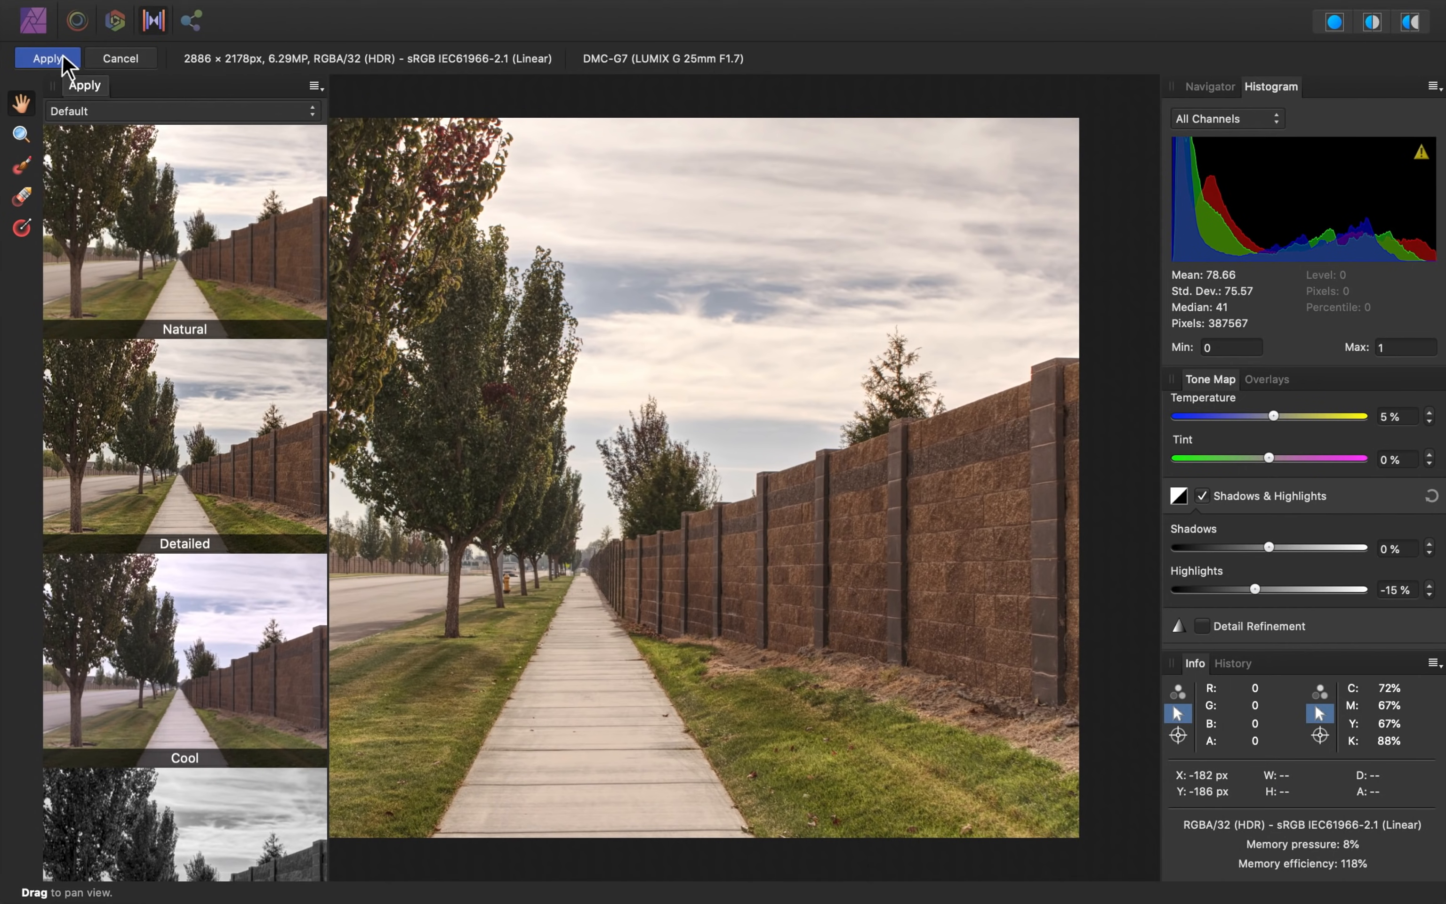
- Apply the tone mapping, returning to the finished single-layer image
{"action": "left_click", "coordinate": [46, 58]}
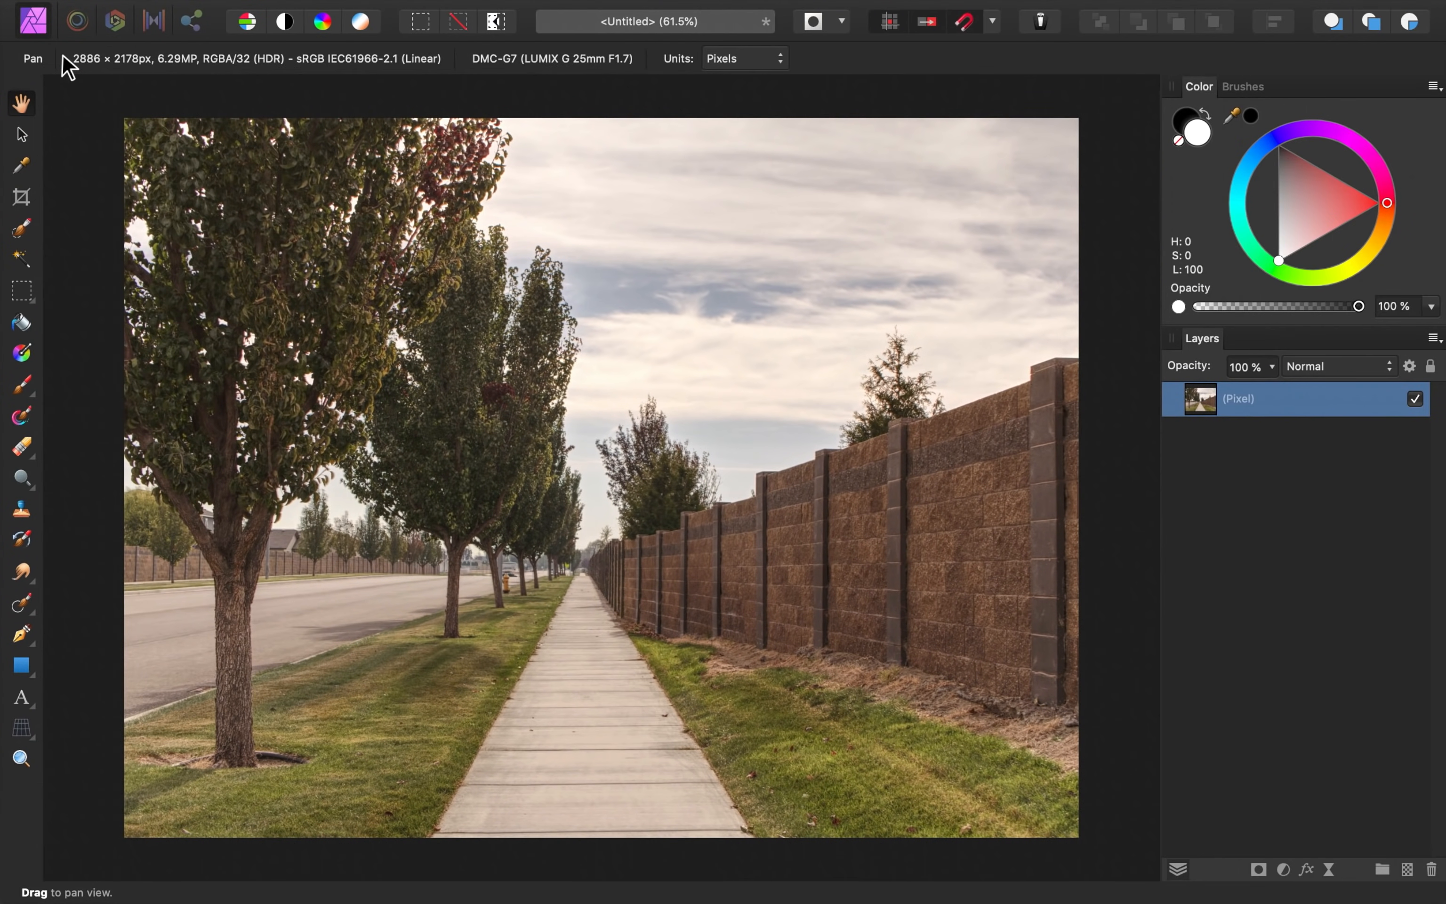